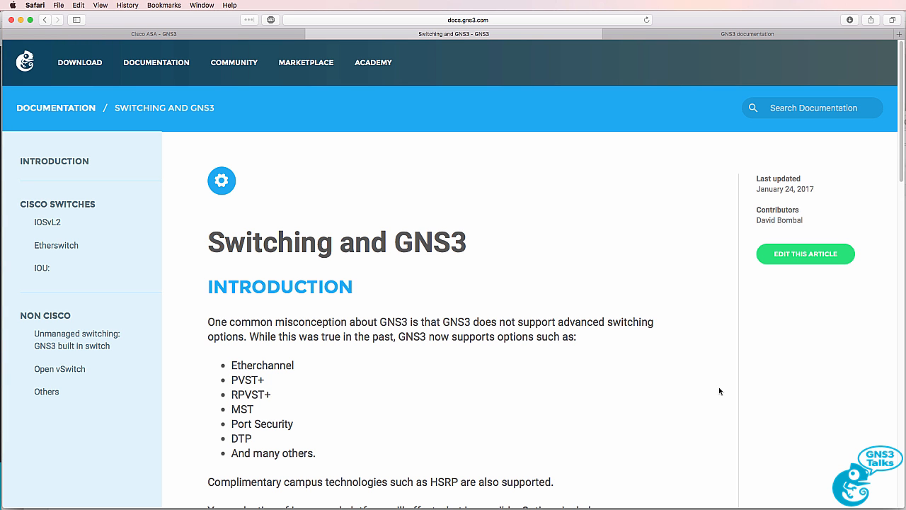
Scroll down the page and highlight the IOSvL2 section heading.
{"action": "scroll", "scroll_direction": "down", "scroll_amount": 3}
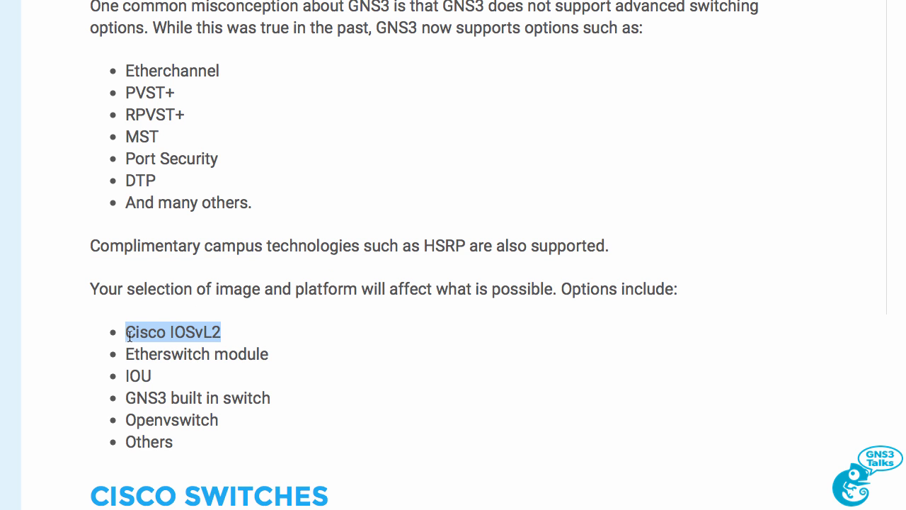
{"action": "mouse_move", "coordinate": [294, 360]}
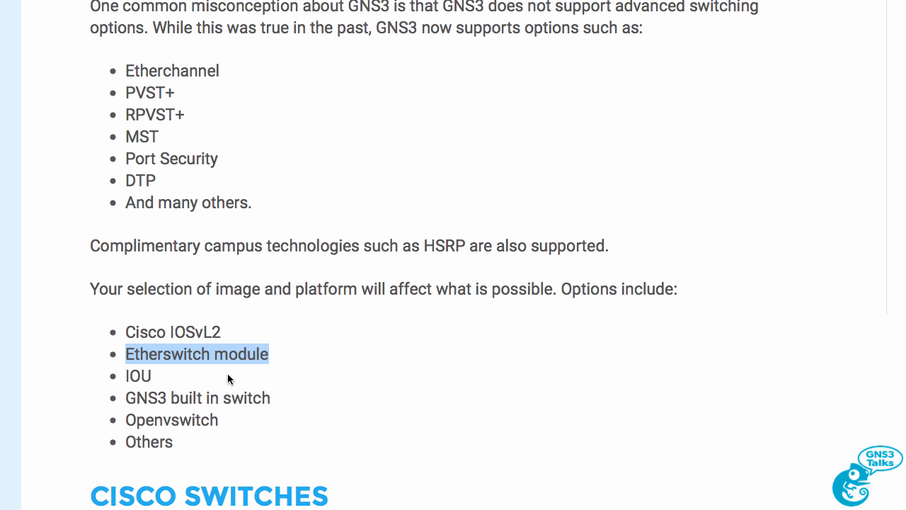
{"action": "mouse_move", "coordinate": [218, 380]}
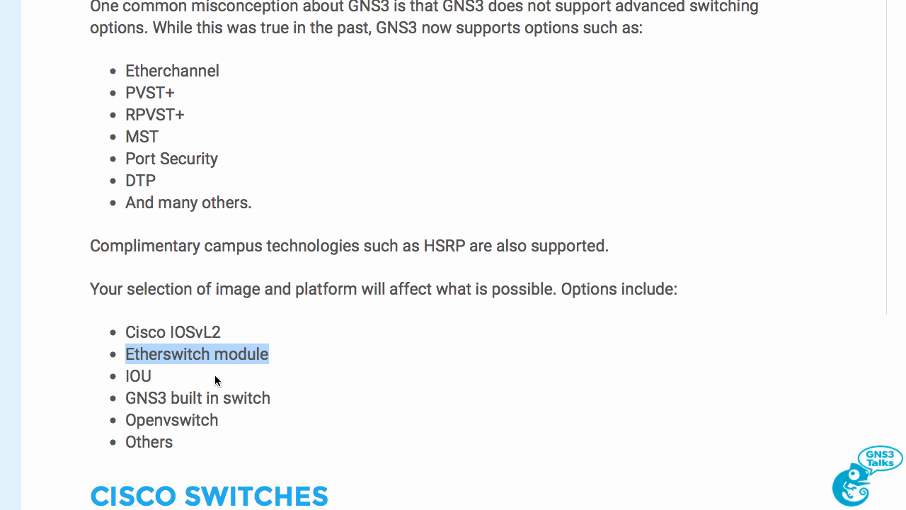
{"action": "scroll", "scroll_direction": "down", "scroll_amount": 3}
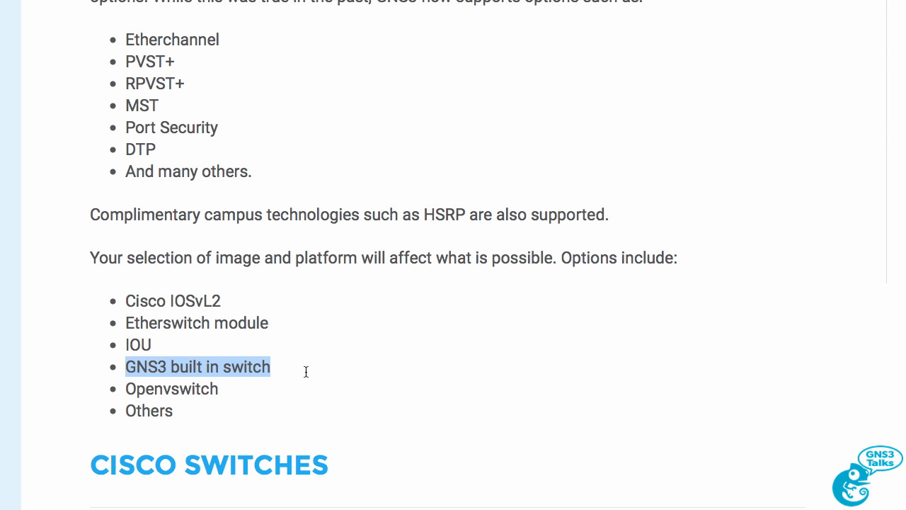
{"action": "mouse_move", "coordinate": [275, 390]}
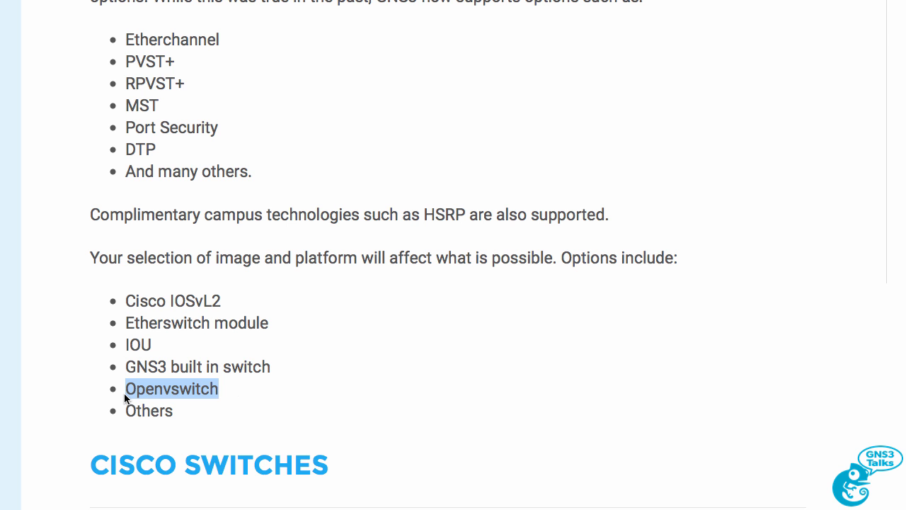
{"action": "mouse_move", "coordinate": [276, 390]}
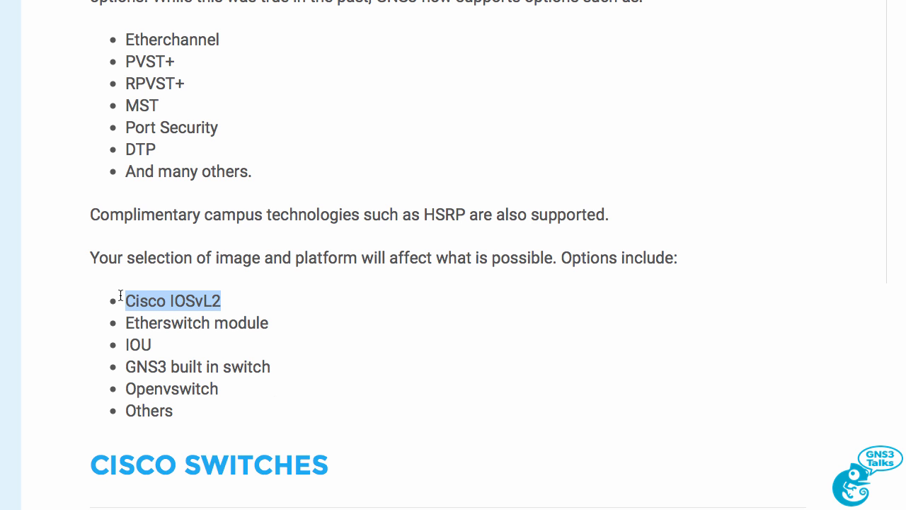
{"action": "mouse_move", "coordinate": [120, 324]}
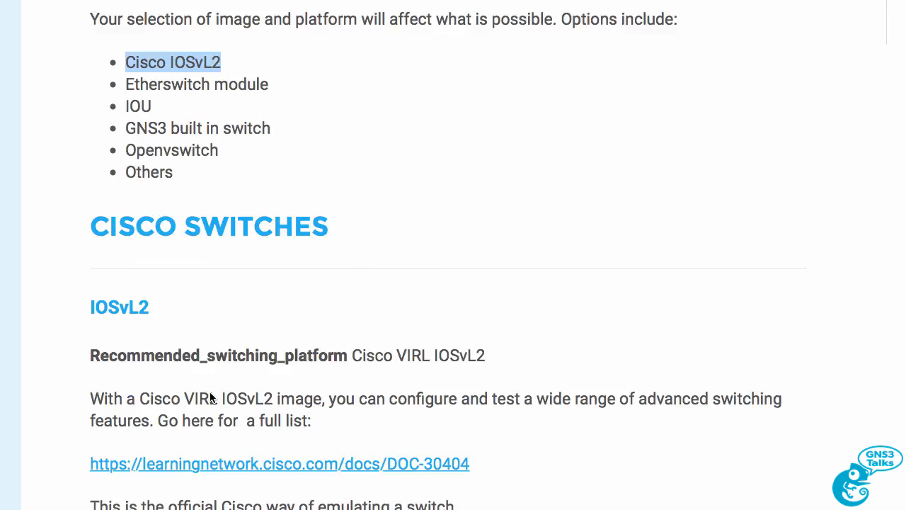
{"action": "scroll", "scroll_direction": "down", "scroll_amount": 3}
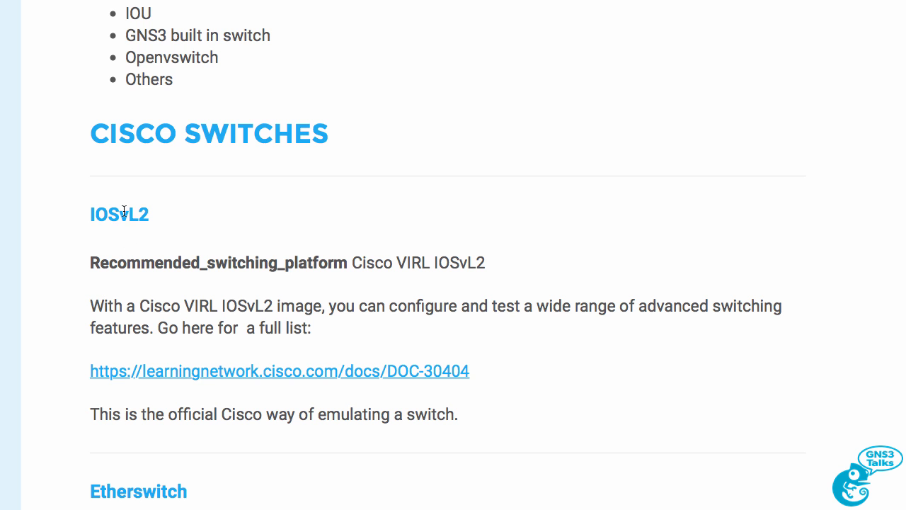
{"action": "double_click", "coordinate": [119, 215]}
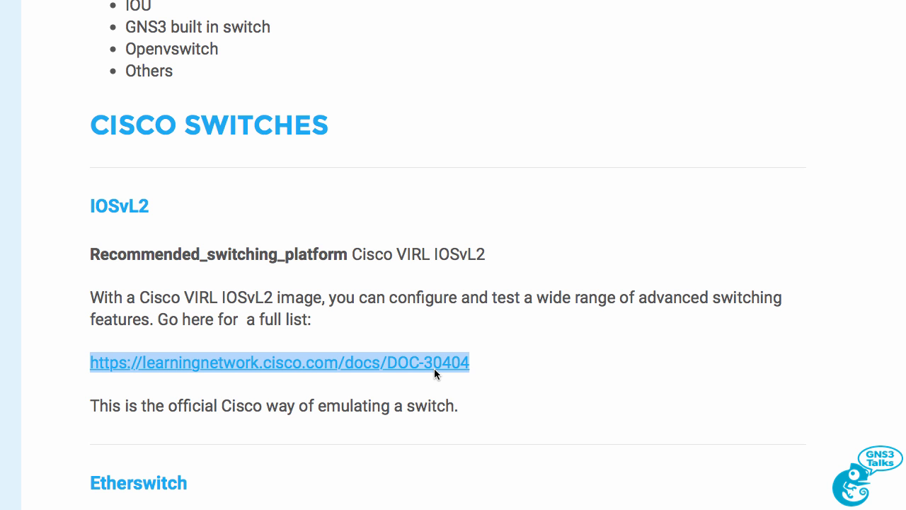
Open the DOC-30404 IOSvL2 more-info page and scroll through its feature list.
{"action": "left_click", "coordinate": [279, 363]}
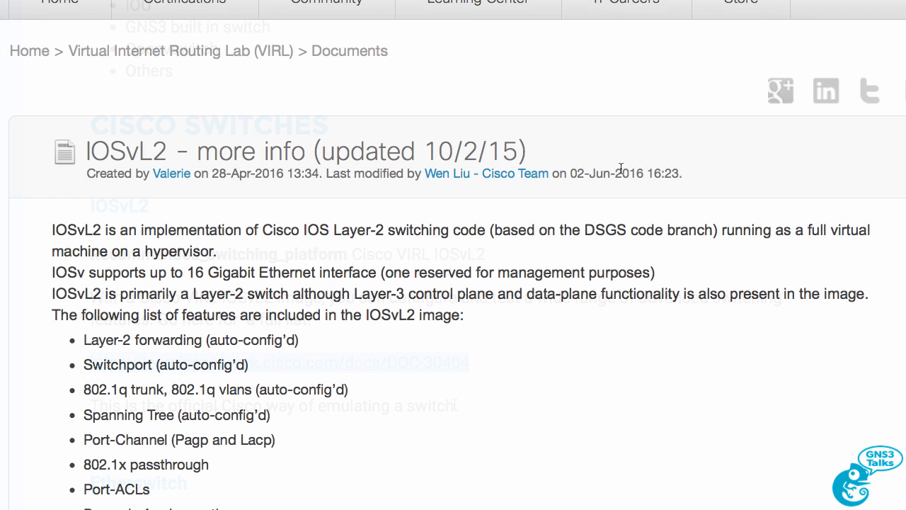
{"action": "scroll", "scroll_direction": "down", "scroll_amount": 3}
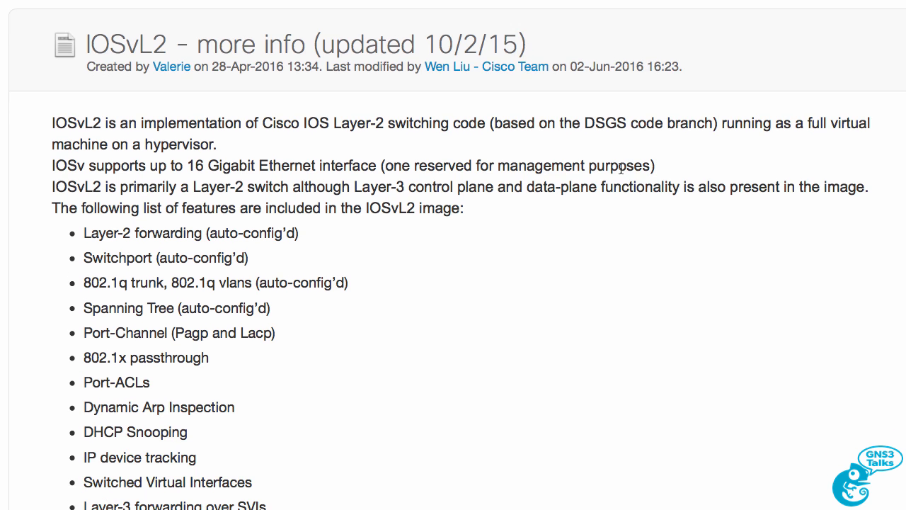
{"action": "scroll", "scroll_direction": "down", "scroll_amount": 3}
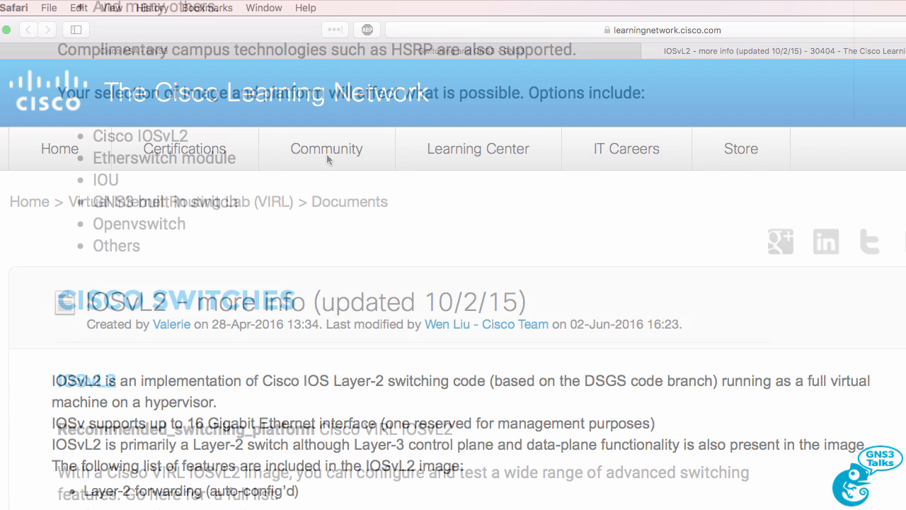
Scroll the Switching and GNS3 article and highlight the official Cisco emulation sentence.
{"action": "scroll", "scroll_direction": "down", "scroll_amount": 3}
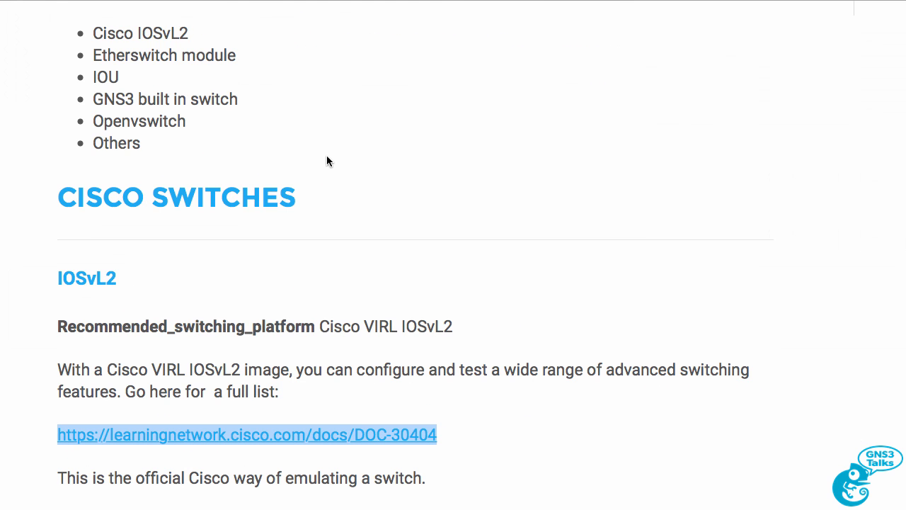
{"action": "scroll", "scroll_direction": "down", "scroll_amount": 3}
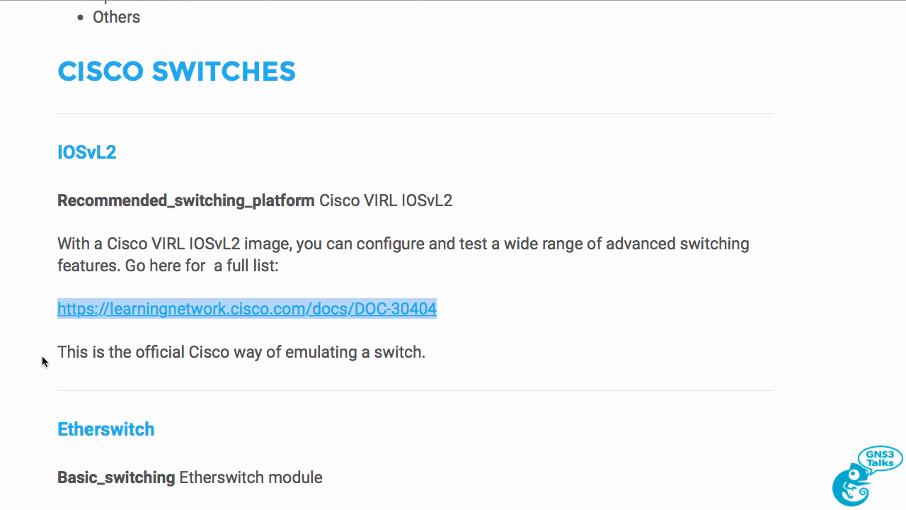
{"action": "left_click_drag", "start_coordinate": [60, 308], "coordinate": [427, 352]}
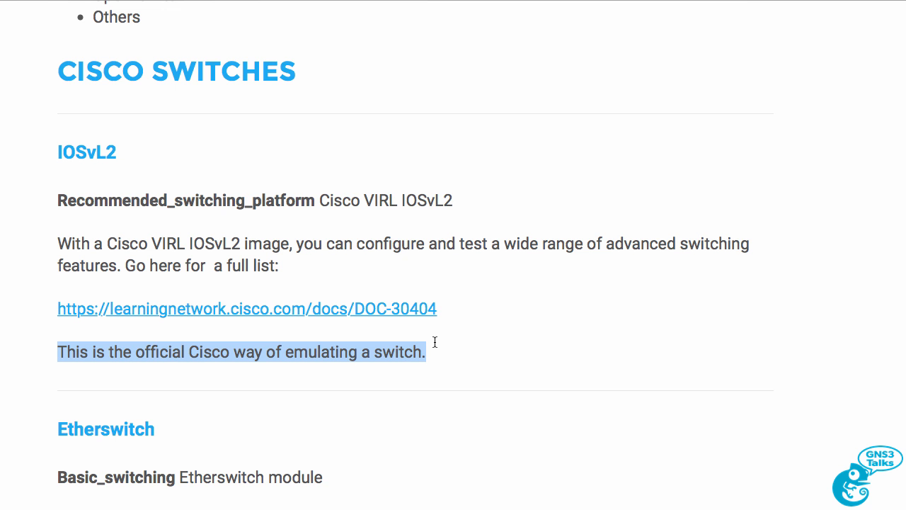
Scroll further and highlight the sentence about other vendors' switches.
{"action": "scroll", "scroll_direction": "down", "scroll_amount": 3}
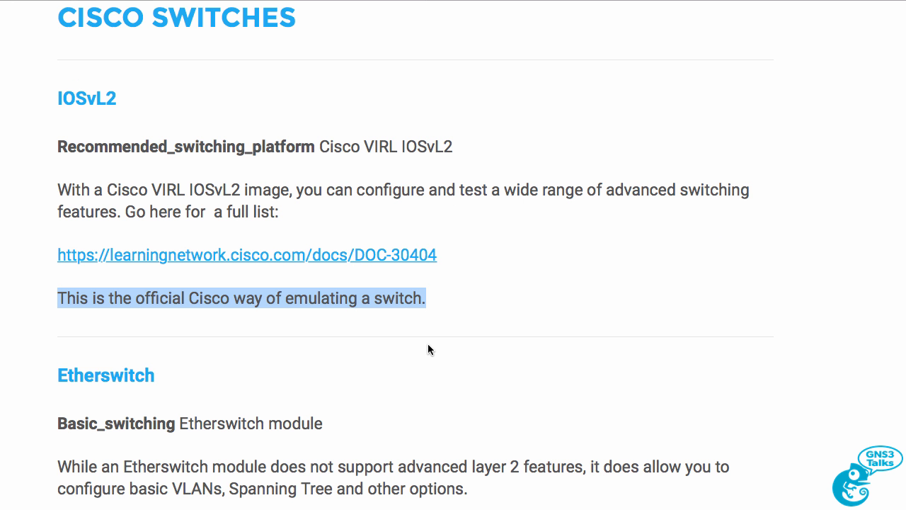
{"action": "scroll", "scroll_direction": "down", "scroll_amount": 3}
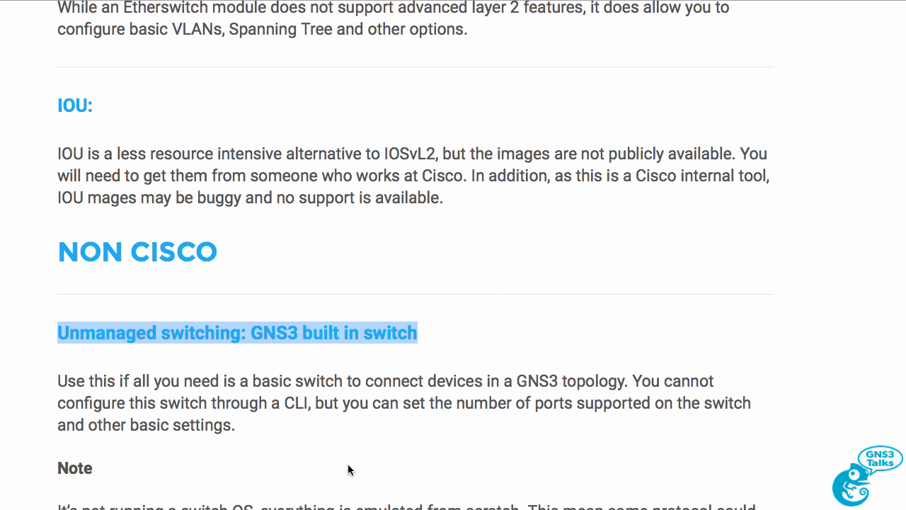
{"action": "scroll", "scroll_direction": "down", "scroll_amount": 3}
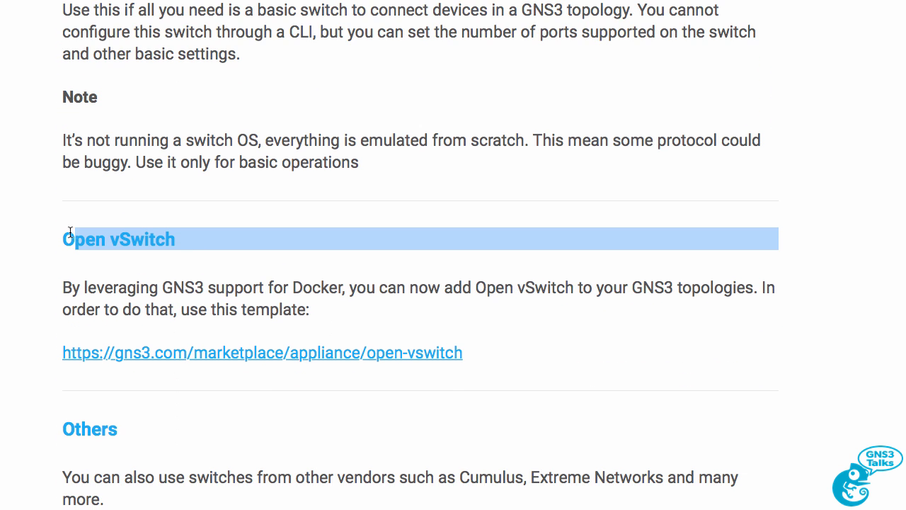
{"action": "scroll", "scroll_direction": "down", "scroll_amount": 3}
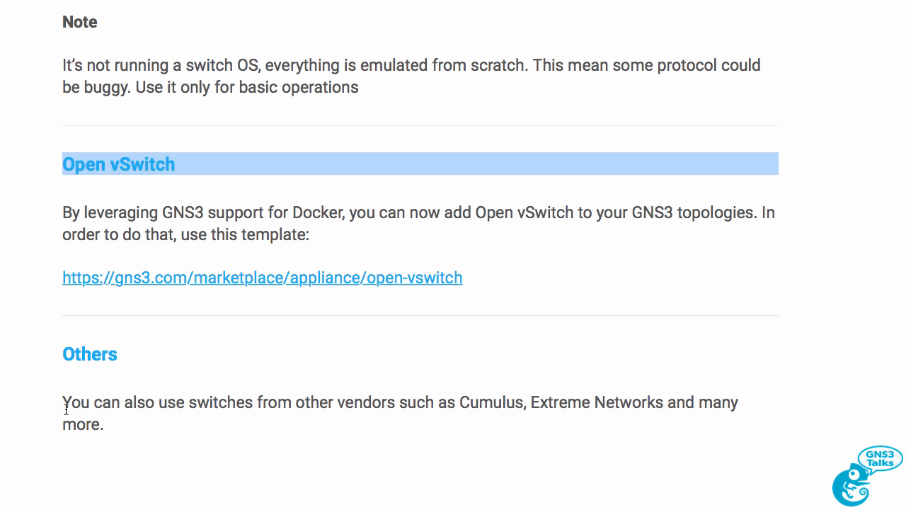
{"action": "left_click_drag", "start_coordinate": [62, 403], "coordinate": [248, 425]}
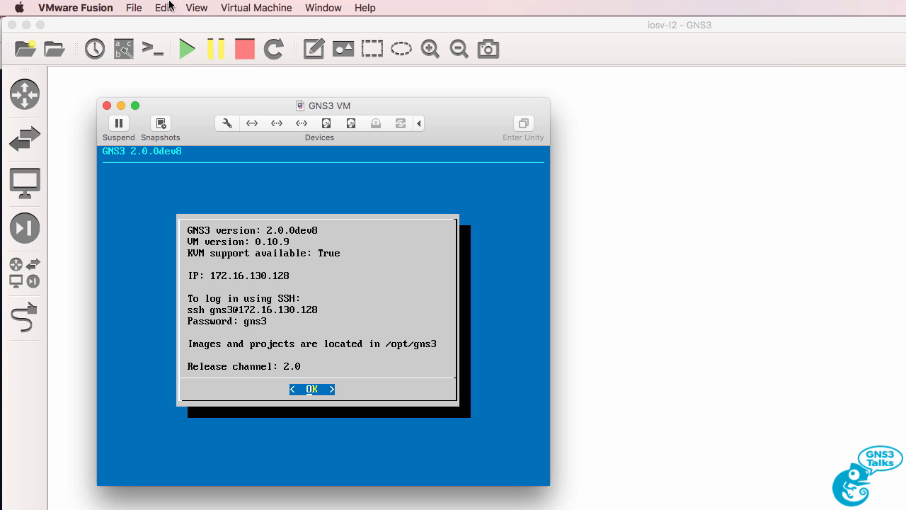
{"action": "mouse_move", "coordinate": [68, 81]}
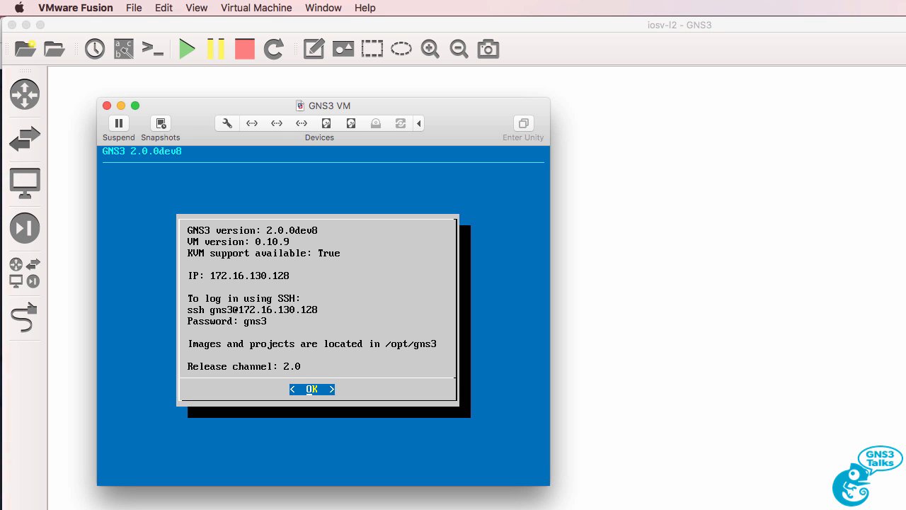
{"action": "mouse_move", "coordinate": [551, 184]}
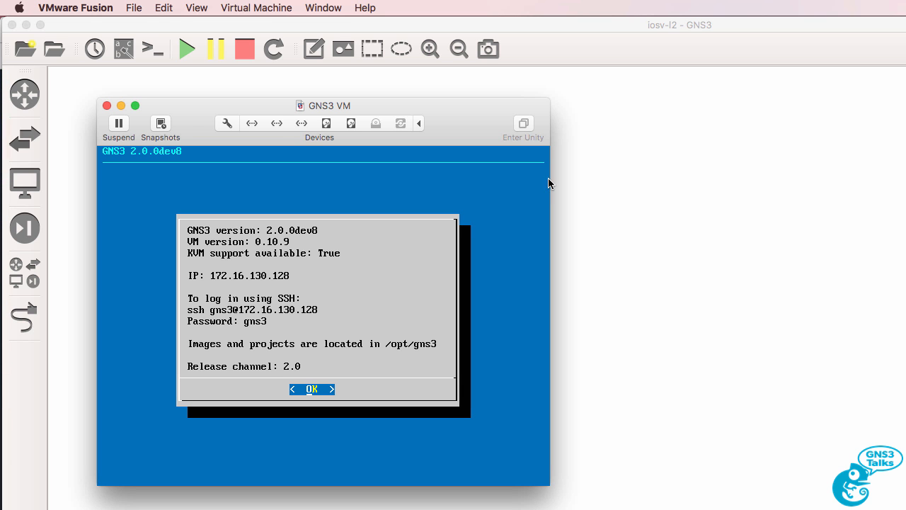
Bring the GNS3 window in front of VMware Fusion and open the GNS3 menu.
{"action": "left_click", "coordinate": [51, 8]}
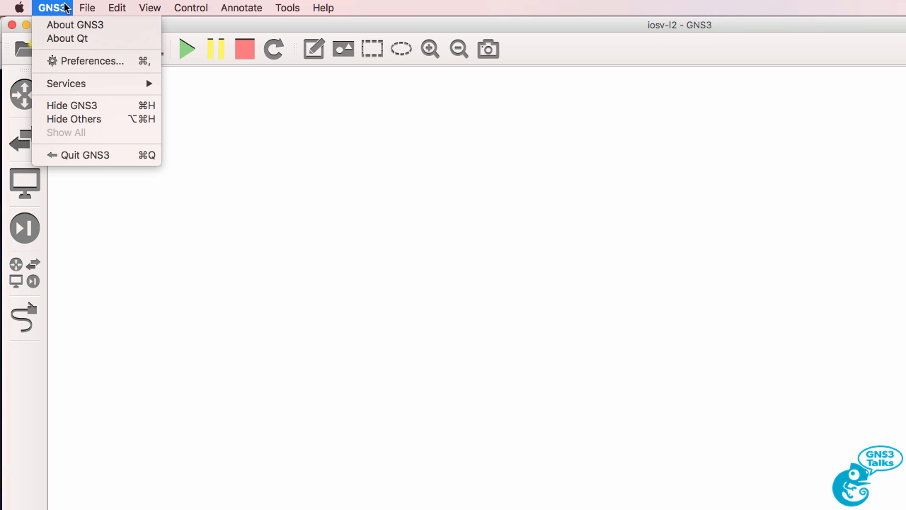
{"action": "left_click", "coordinate": [75, 25]}
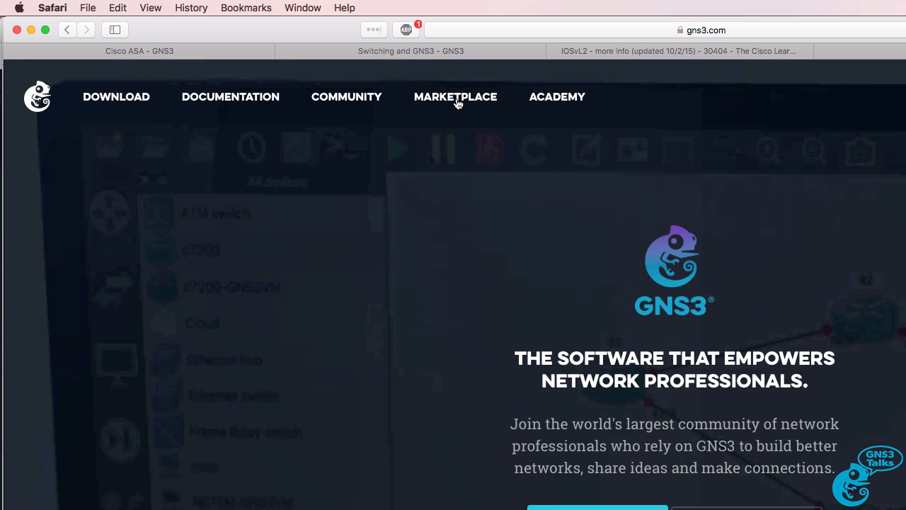
Search the Marketplace appliances for 'iosv' and open the Cisco IOSvL2 appliance page.
{"action": "left_click", "coordinate": [455, 97]}
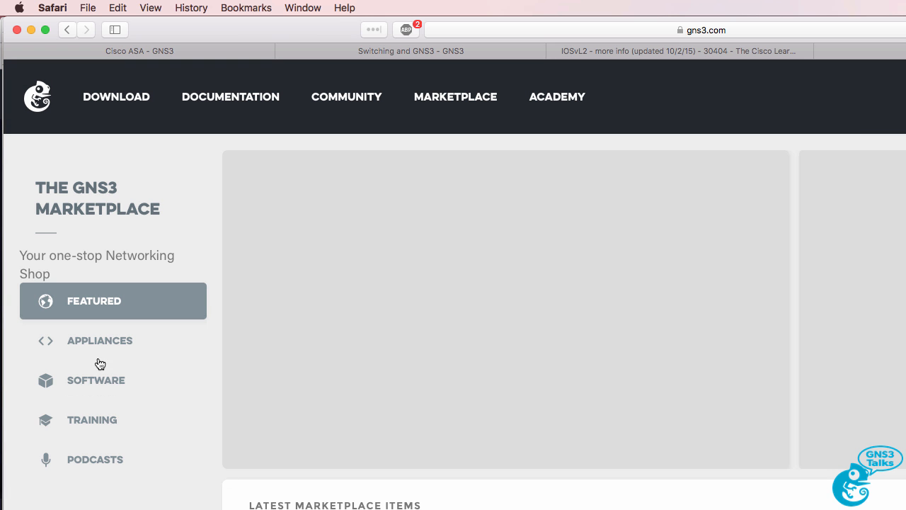
{"action": "left_click", "coordinate": [99, 340]}
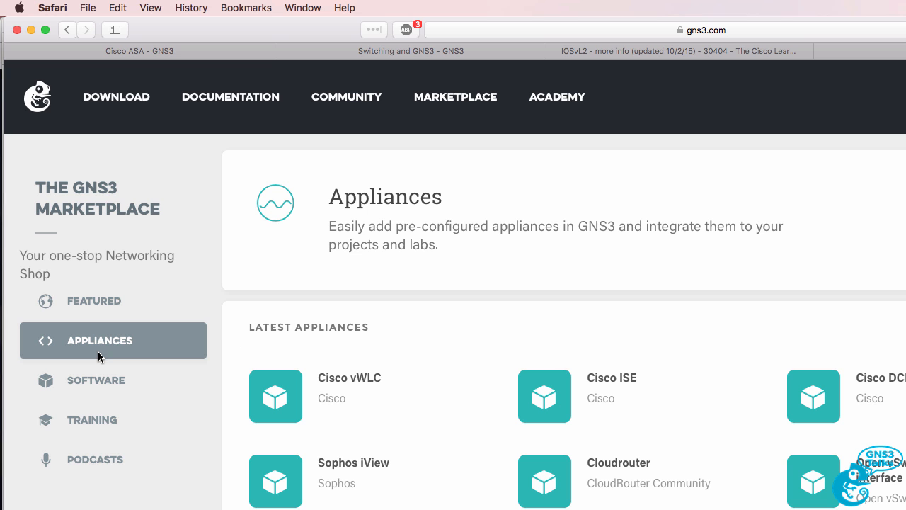
{"action": "scroll", "scroll_direction": "down", "scroll_amount": 3}
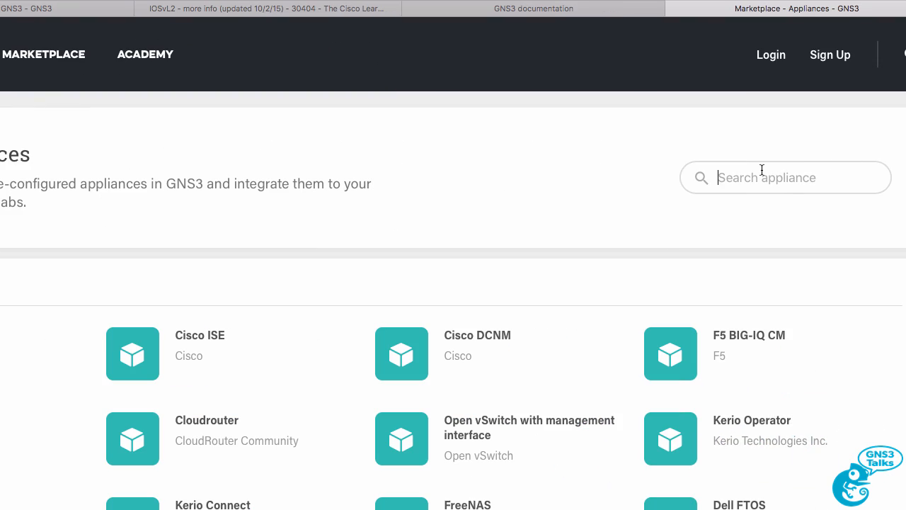
{"action": "type", "text": "iosv"}
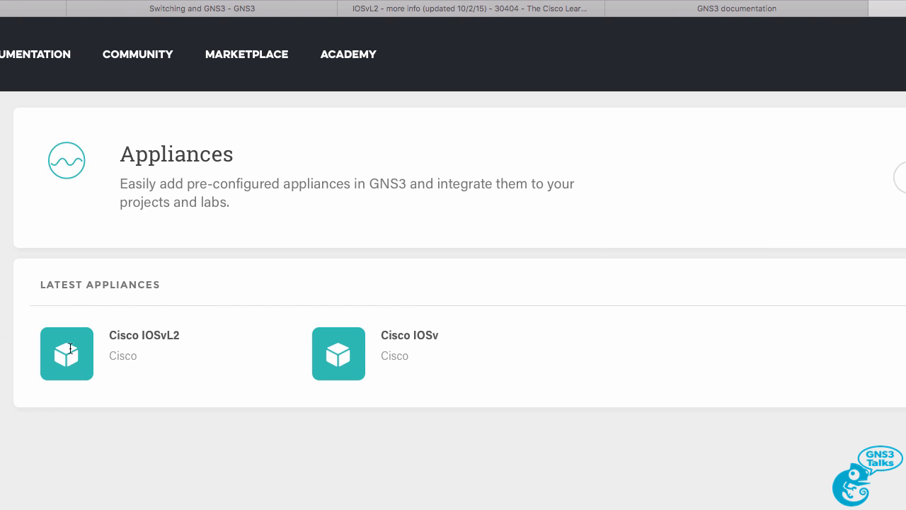
{"action": "mouse_move", "coordinate": [73, 354]}
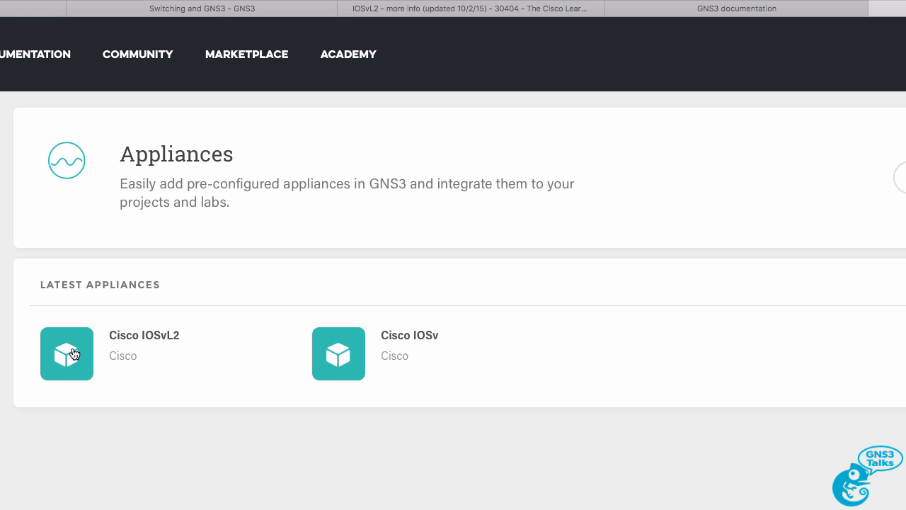
{"action": "left_click", "coordinate": [66, 353]}
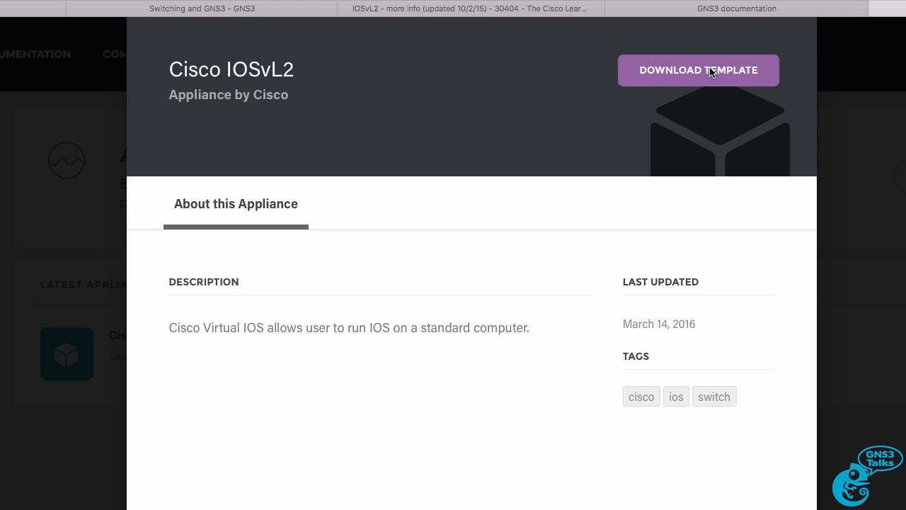
{"action": "mouse_move", "coordinate": [712, 75]}
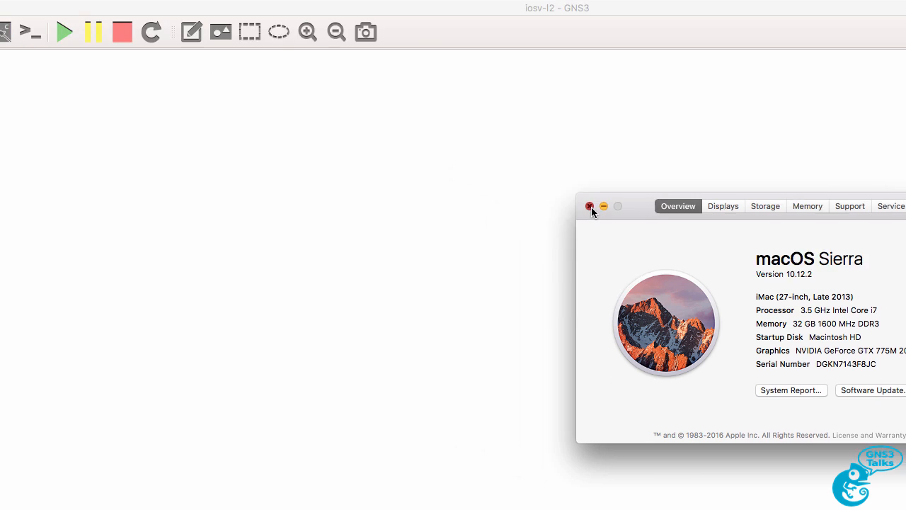
Close About This Mac and select cisco-iosvl2.gns3a.txt in Finder's Downloads folder.
{"action": "left_click", "coordinate": [591, 206]}
{"action": "type", "text": "asa"}
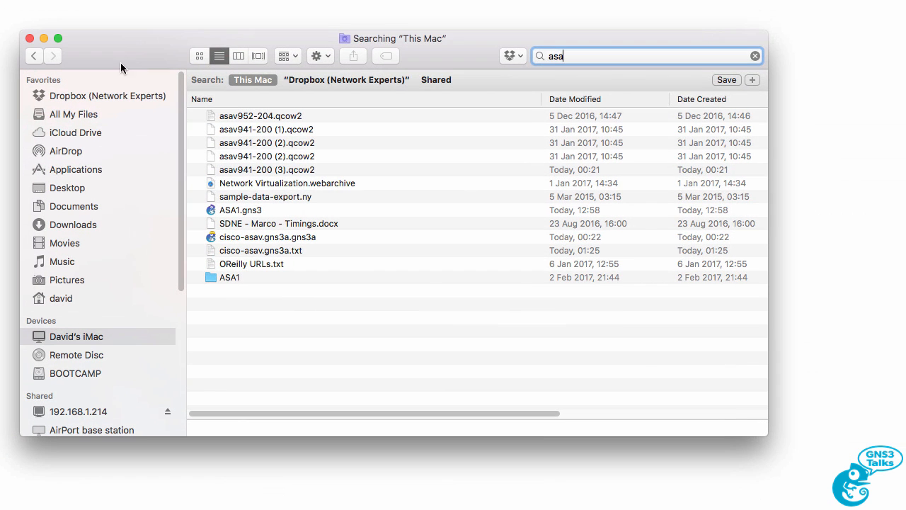
{"action": "left_click", "coordinate": [72, 225]}
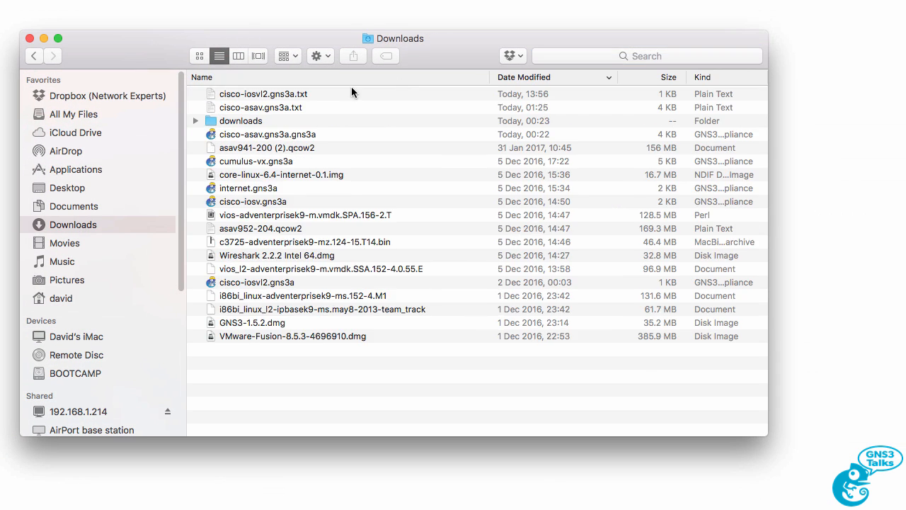
{"action": "left_click", "coordinate": [264, 93]}
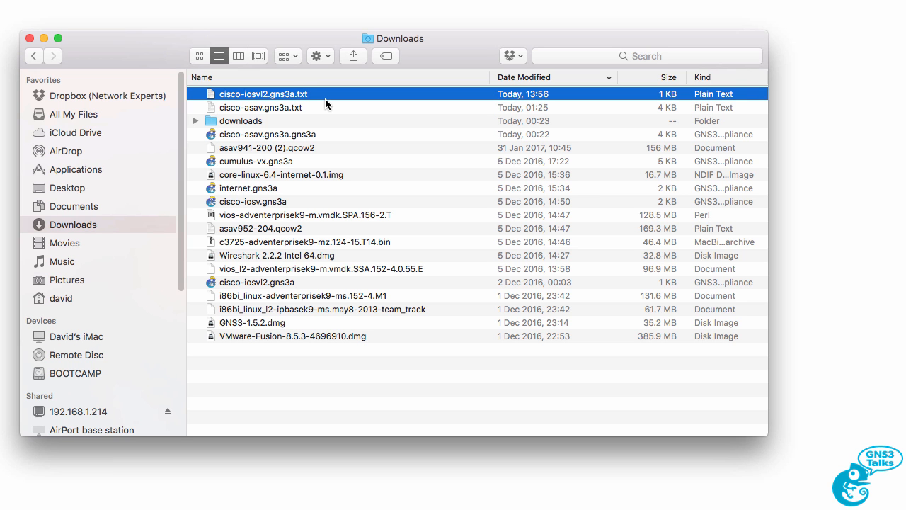
{"action": "left_click", "coordinate": [263, 94]}
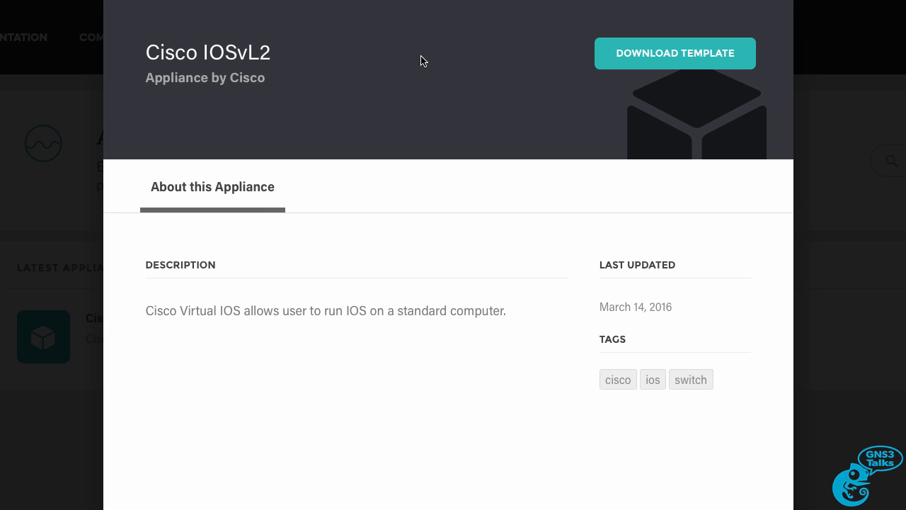
{"action": "mouse_move", "coordinate": [676, 53]}
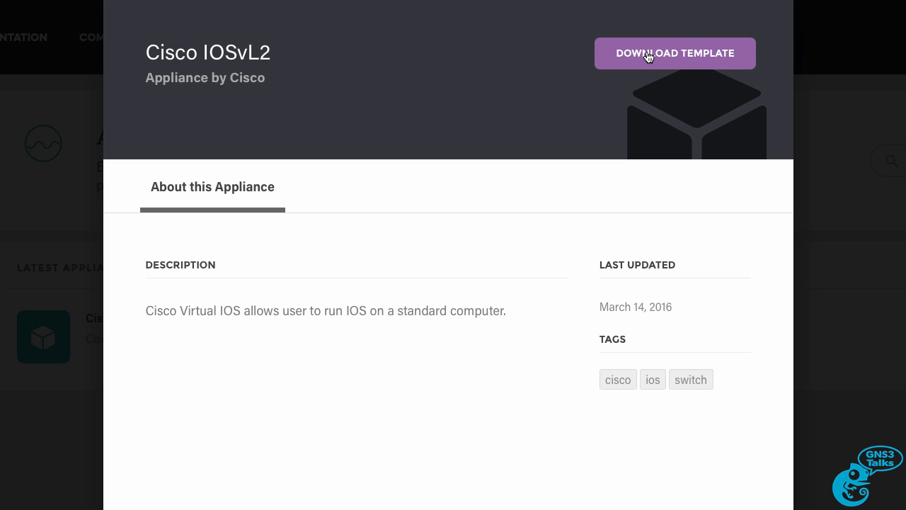
Re-download the IOSvL2 template, then confirm the .gns3a file and vios_l2 image in Downloads.
{"action": "left_click", "coordinate": [674, 53]}
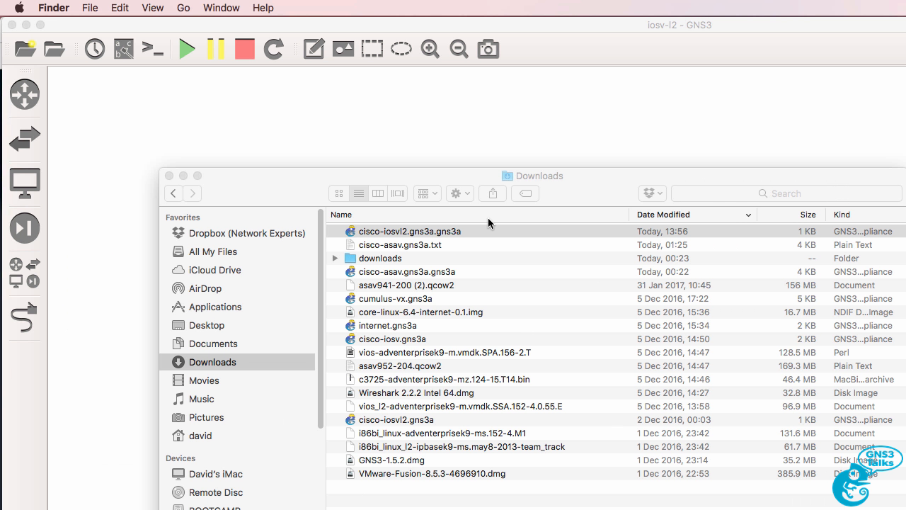
{"action": "mouse_move", "coordinate": [494, 340]}
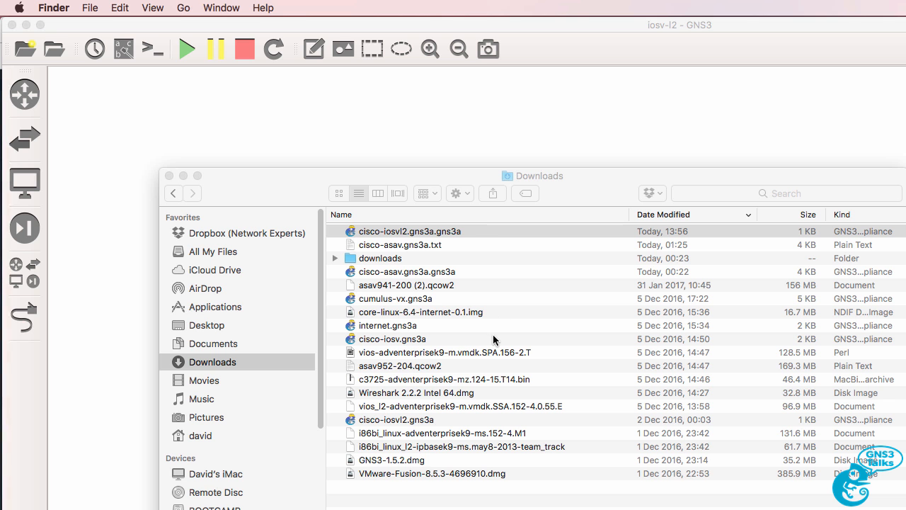
{"action": "left_click", "coordinate": [410, 230]}
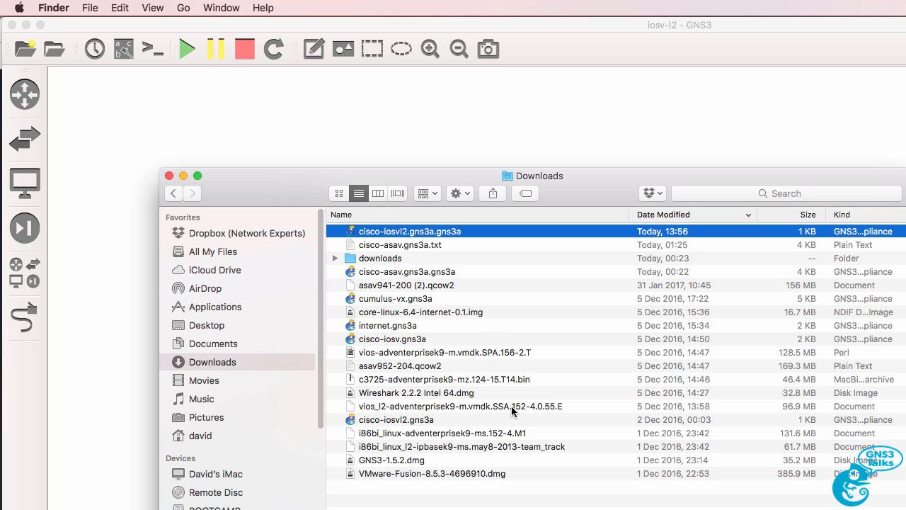
{"action": "left_click", "coordinate": [460, 405]}
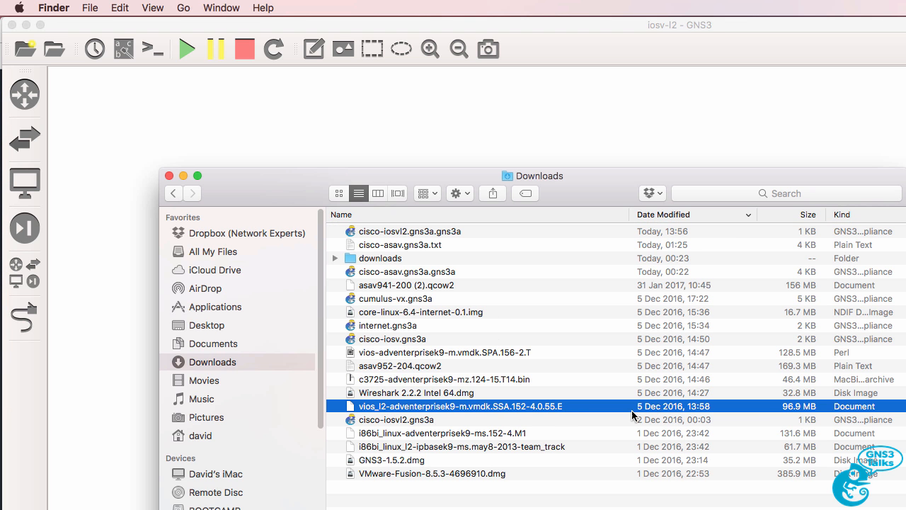
{"action": "mouse_move", "coordinate": [630, 417]}
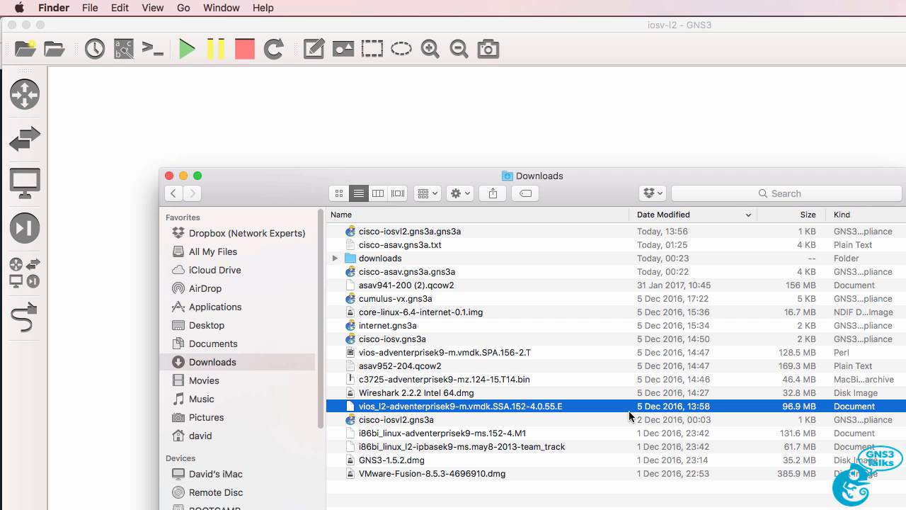
{"action": "mouse_move", "coordinate": [400, 299]}
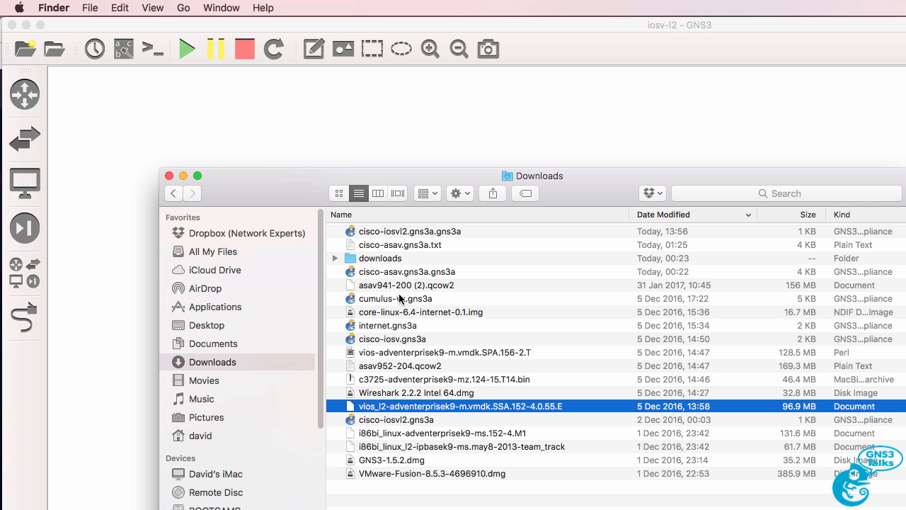
{"action": "left_click", "coordinate": [410, 231]}
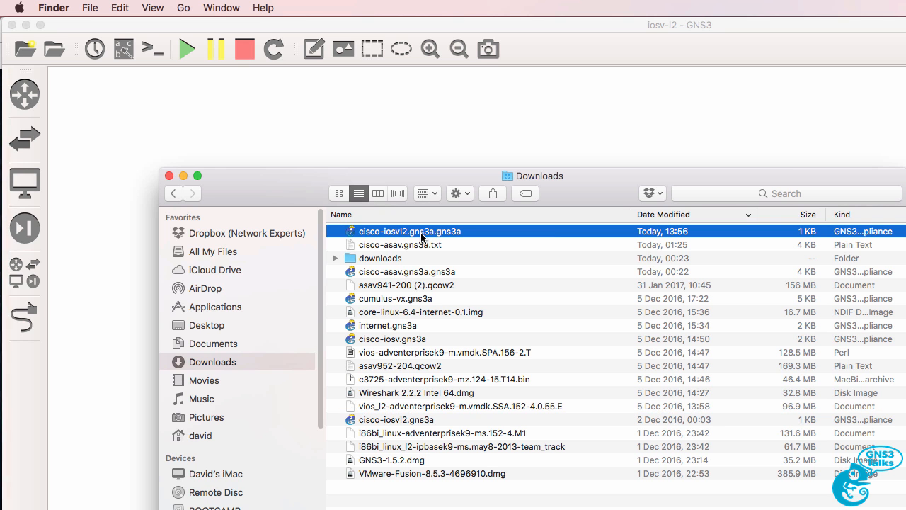
{"action": "mouse_move", "coordinate": [467, 436]}
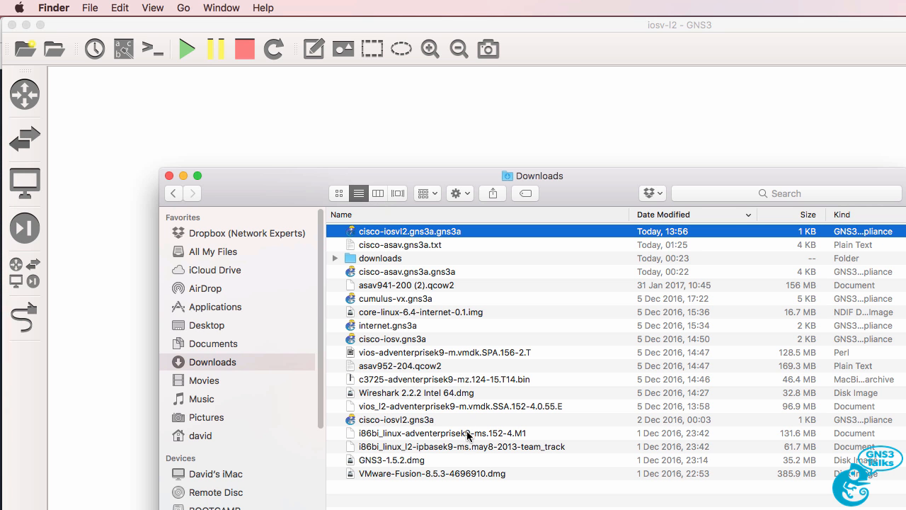
{"action": "left_click", "coordinate": [460, 406]}
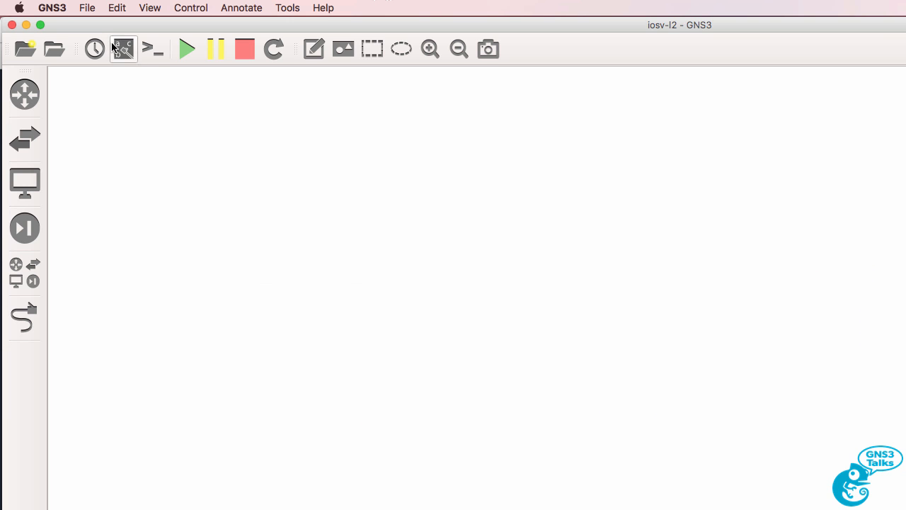
Use File > Import appliance to open cisco-iosvl2.gns3a.gns3a from Downloads.
{"action": "left_click", "coordinate": [87, 8]}
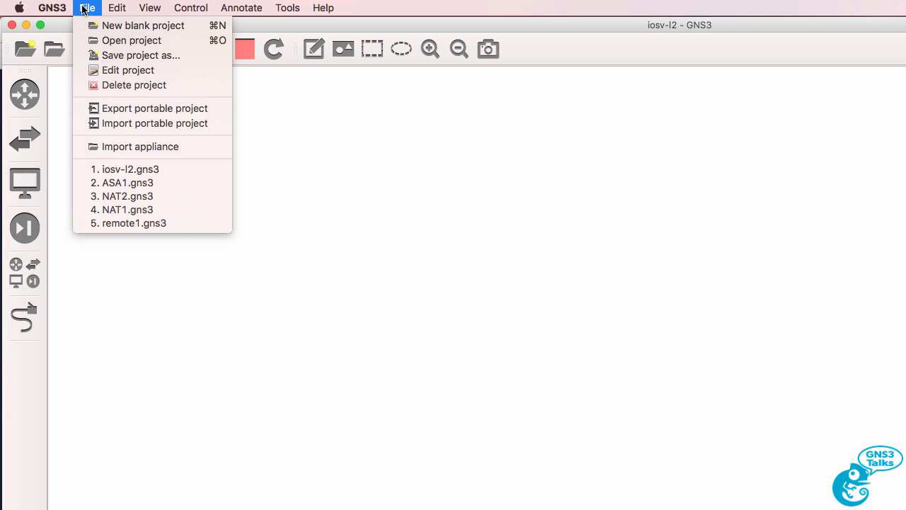
{"action": "mouse_move", "coordinate": [140, 146]}
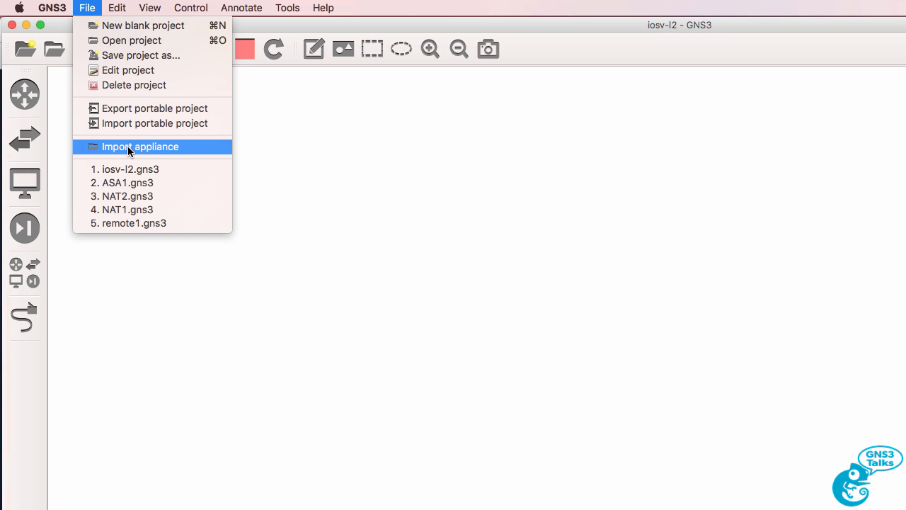
{"action": "left_click", "coordinate": [140, 146]}
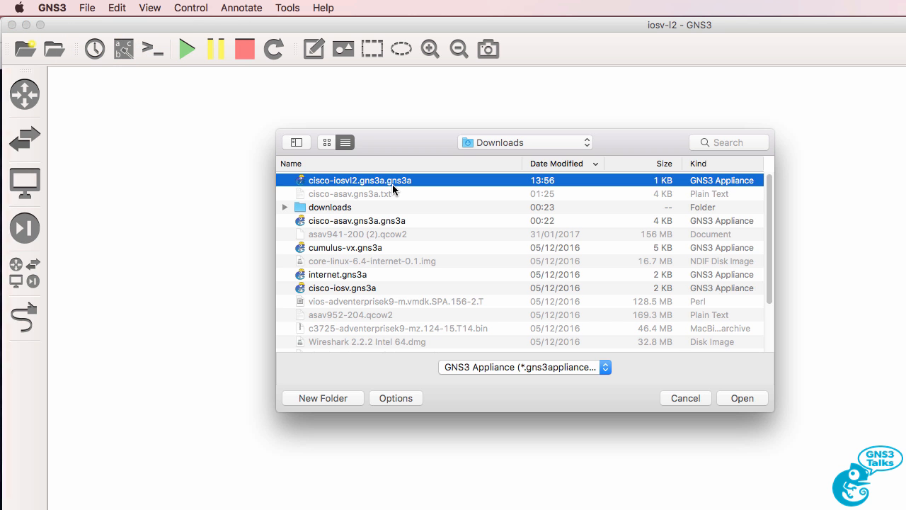
{"action": "mouse_move", "coordinate": [525, 264]}
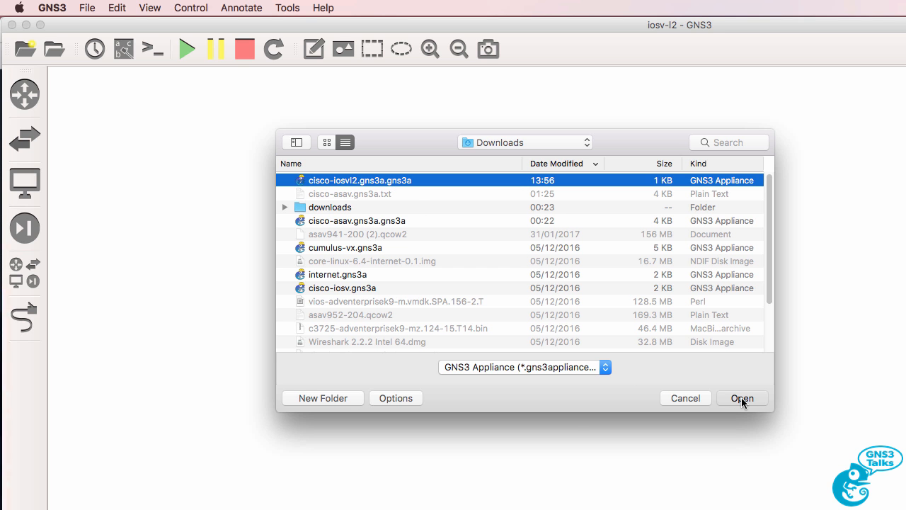
{"action": "left_click", "coordinate": [742, 398]}
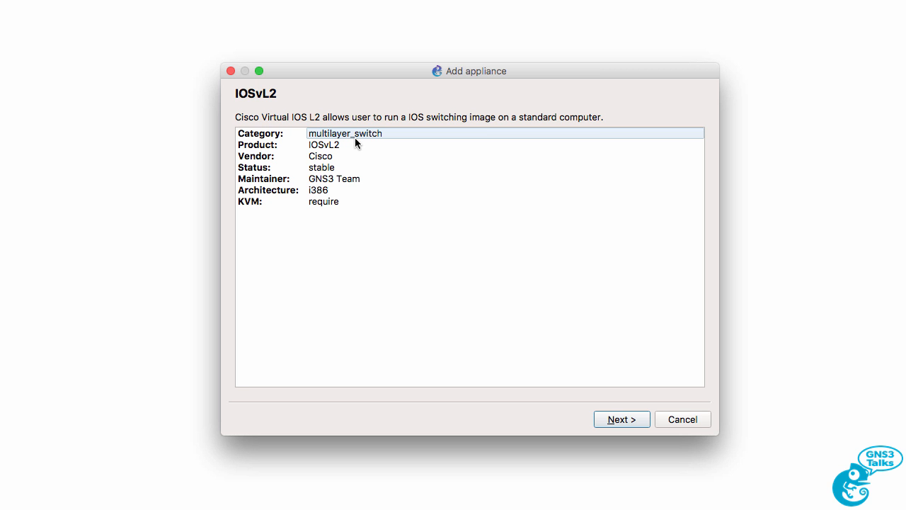
{"action": "left_click", "coordinate": [347, 144]}
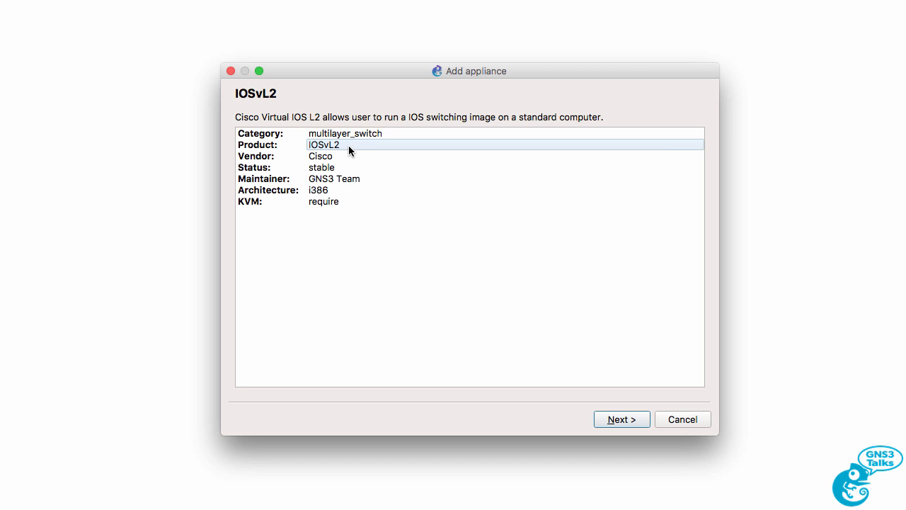
{"action": "left_click", "coordinate": [340, 156]}
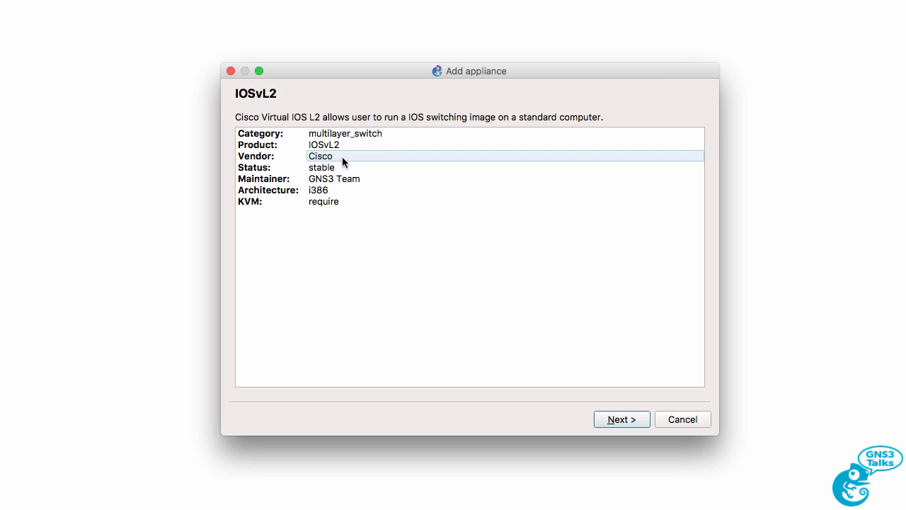
{"action": "left_click", "coordinate": [347, 178]}
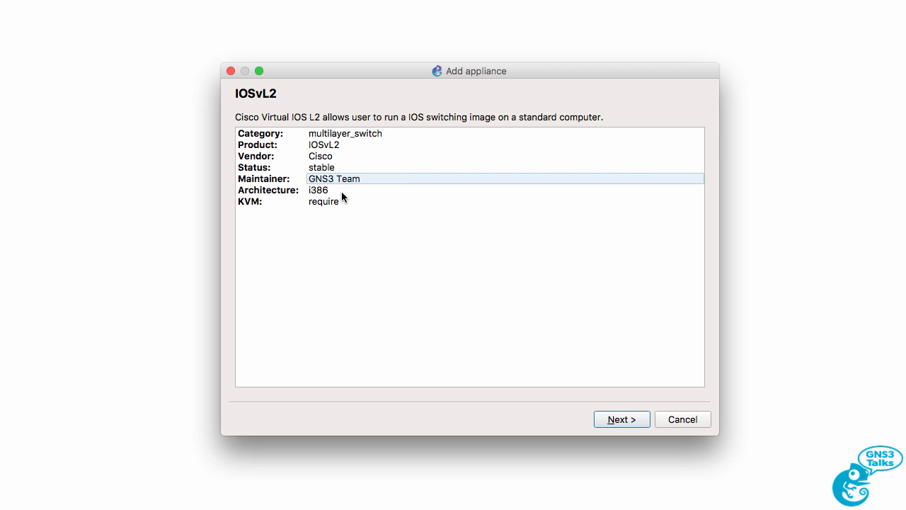
{"action": "left_click", "coordinate": [323, 201]}
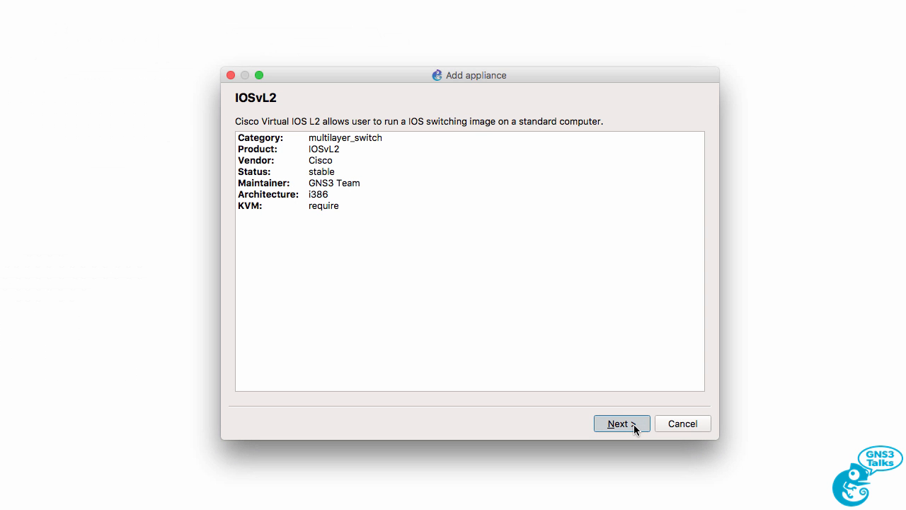
Keep 'Run the appliance on the GNS3 VM' selected and pass the requirements check.
{"action": "left_click", "coordinate": [618, 424]}
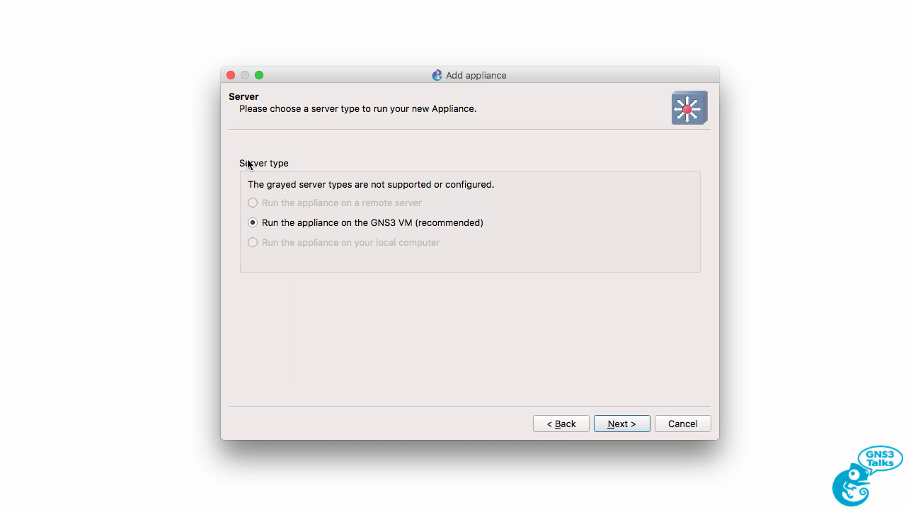
{"action": "mouse_move", "coordinate": [400, 229]}
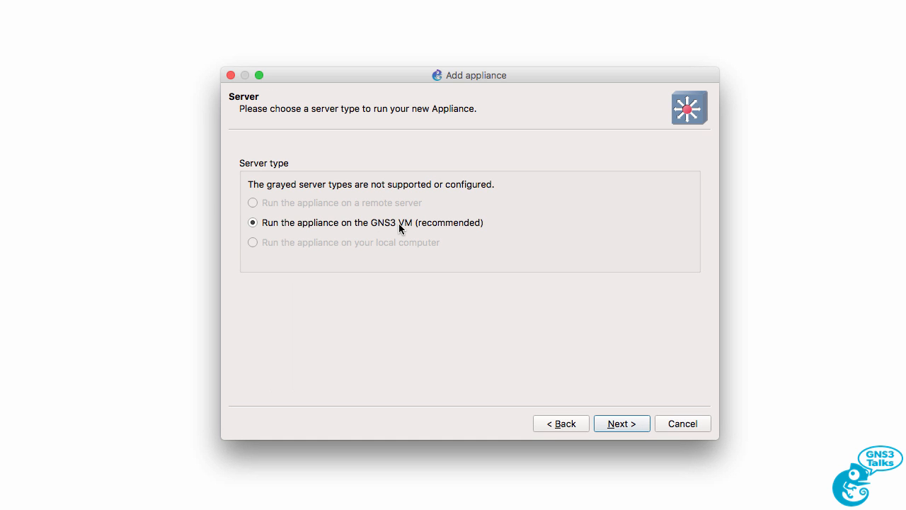
{"action": "mouse_move", "coordinate": [438, 208]}
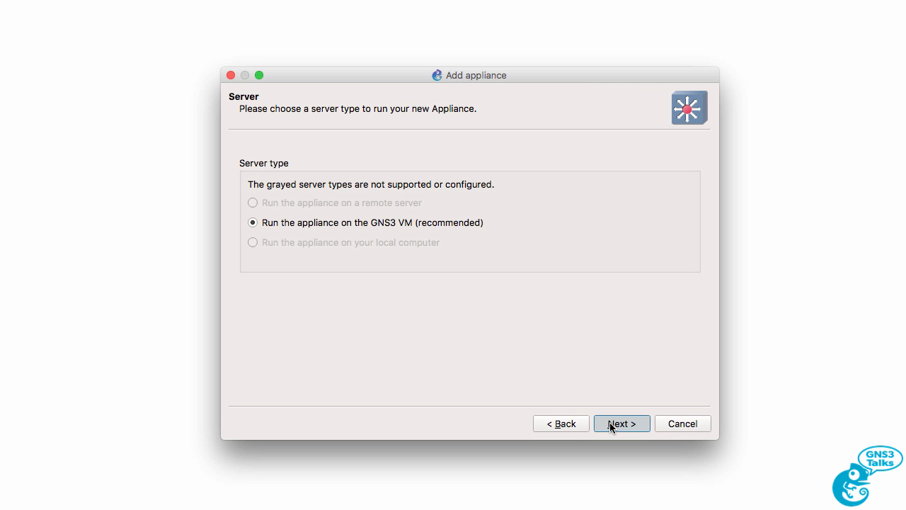
{"action": "left_click", "coordinate": [621, 423]}
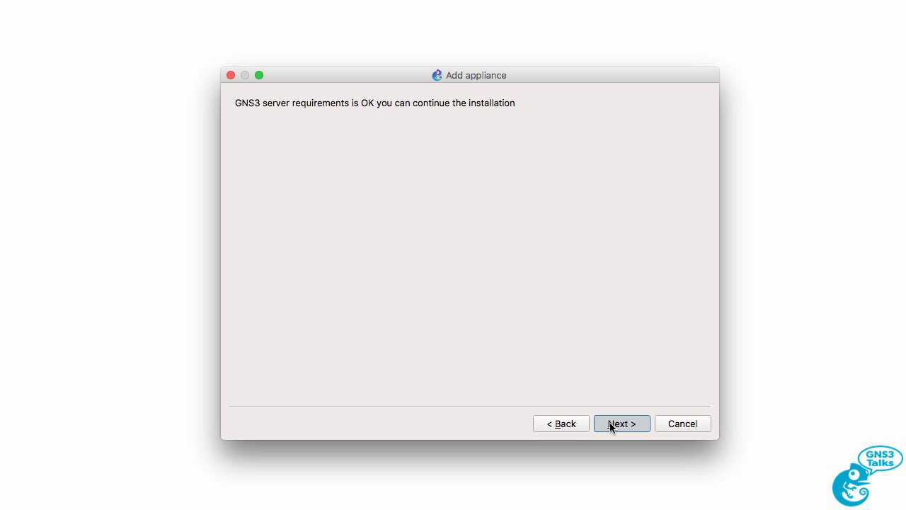
Reach the required files step, try the vendor download, and dismiss the registration warning.
{"action": "left_click", "coordinate": [621, 424]}
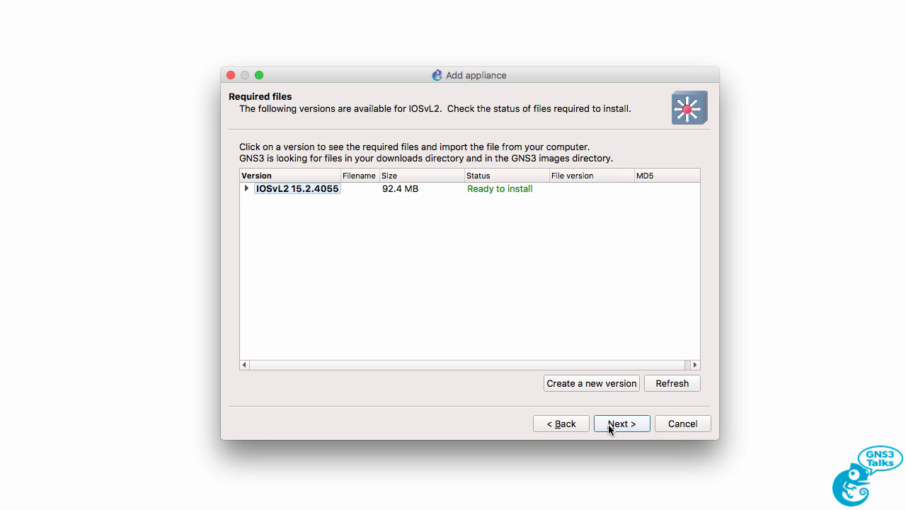
{"action": "left_click", "coordinate": [246, 188]}
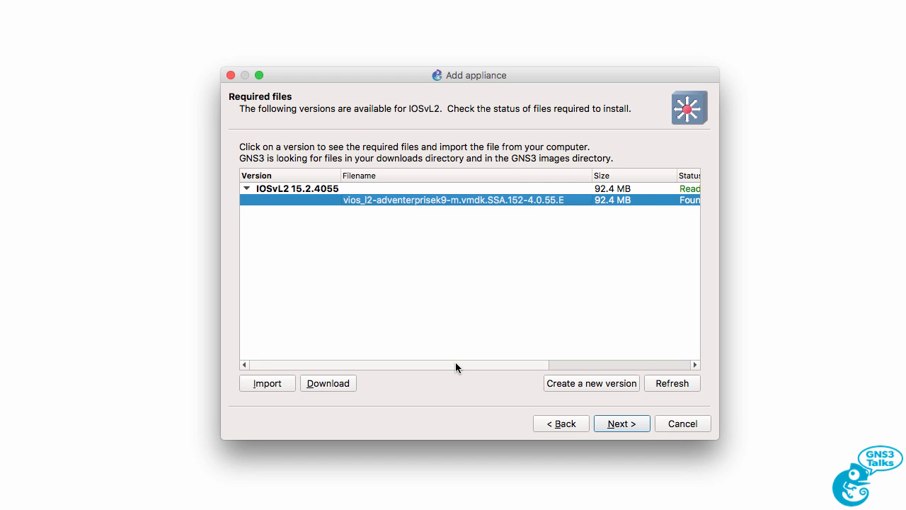
{"action": "scroll", "scroll_direction": "right", "scroll_amount": 3}
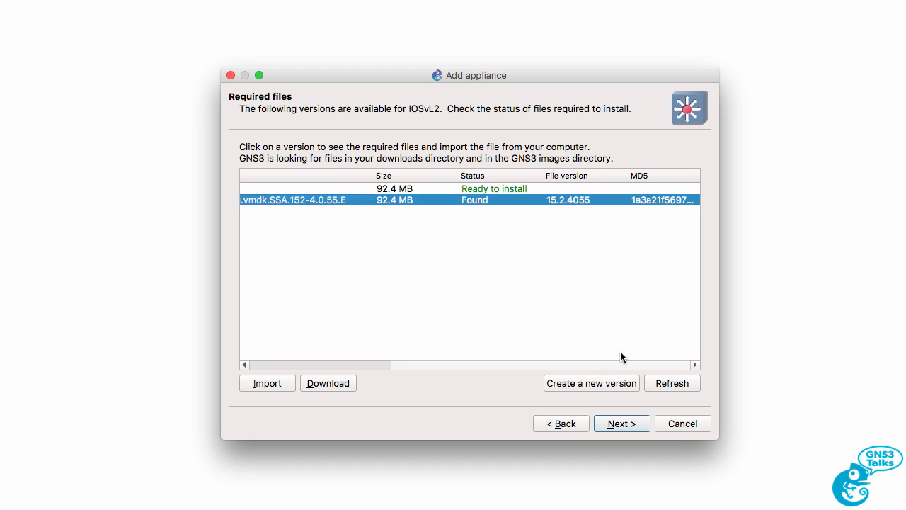
{"action": "mouse_move", "coordinate": [328, 383]}
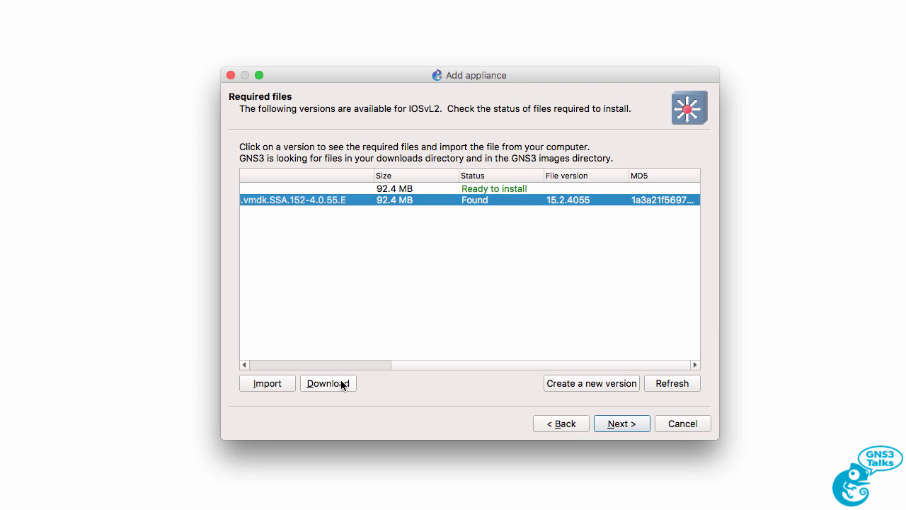
{"action": "left_click", "coordinate": [328, 383]}
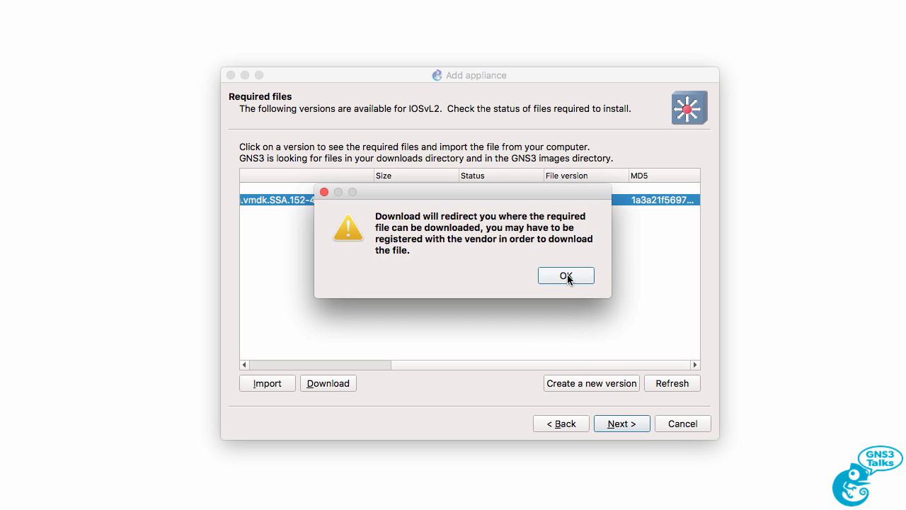
{"action": "left_click", "coordinate": [566, 275]}
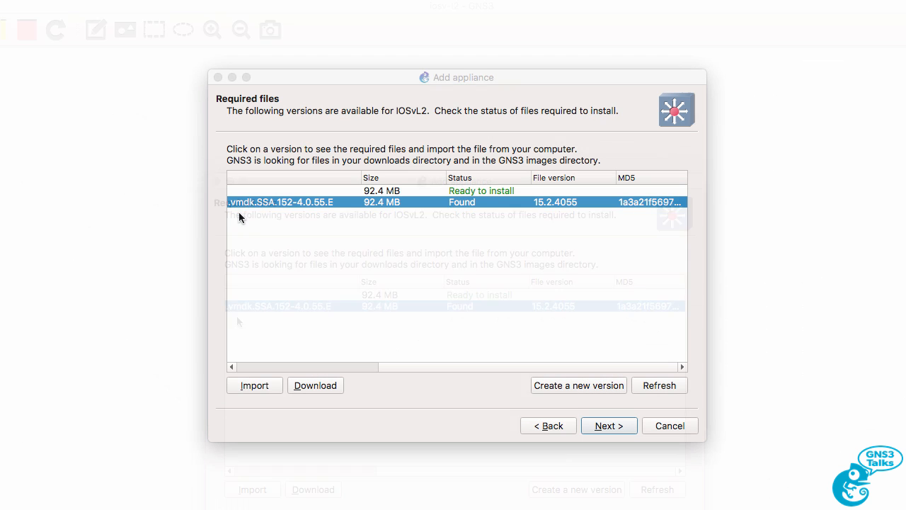
Import the vios_l2 image from Downloads and select IOSvL2 version 15.2.4055.
{"action": "left_click", "coordinate": [254, 385]}
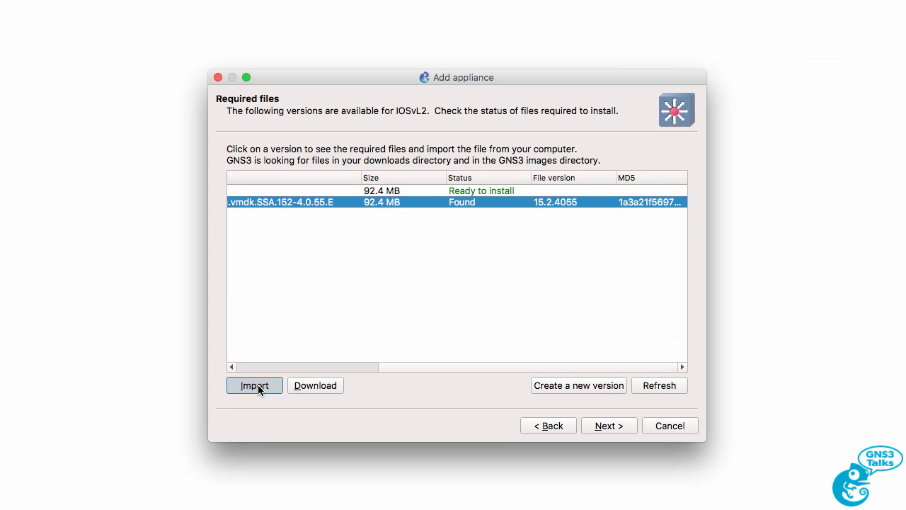
{"action": "left_click", "coordinate": [254, 385]}
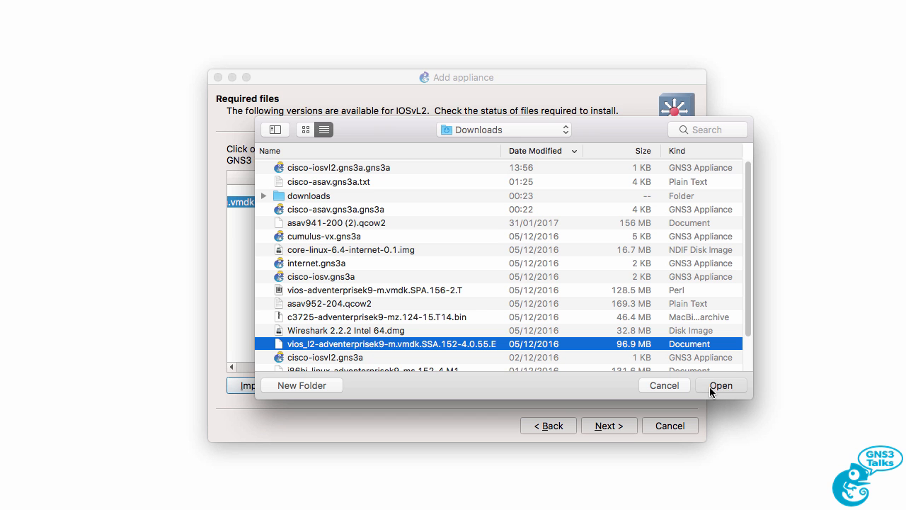
{"action": "left_click", "coordinate": [721, 385]}
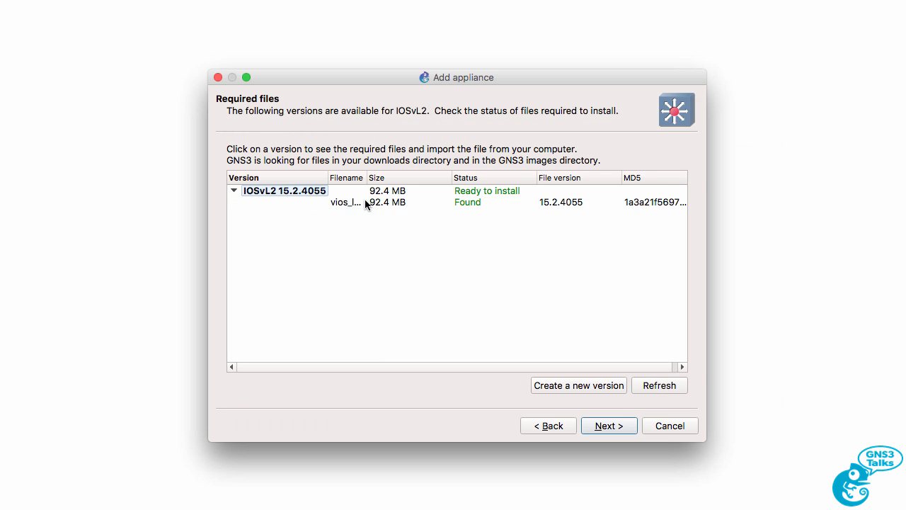
{"action": "left_click", "coordinate": [345, 202]}
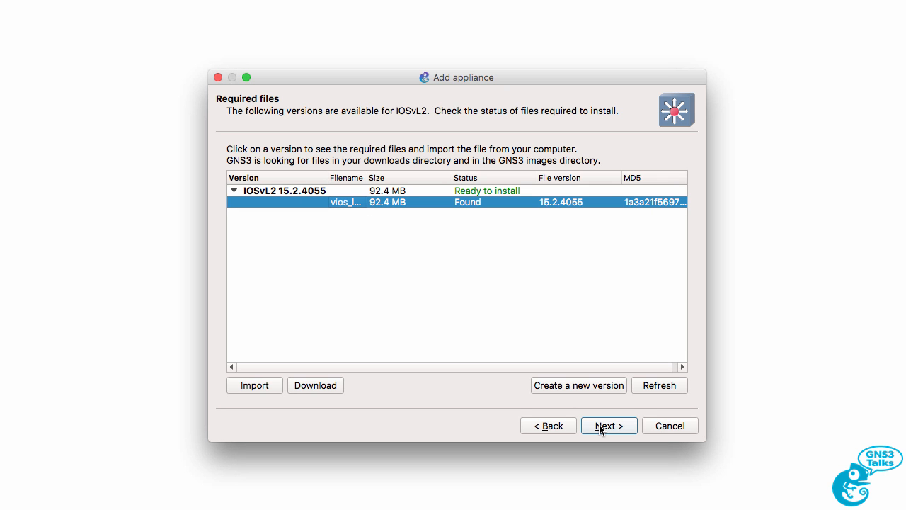
Accept the install confirmation for IOSvL2 15.2.4055 with Next and Yes.
{"action": "left_click", "coordinate": [607, 426]}
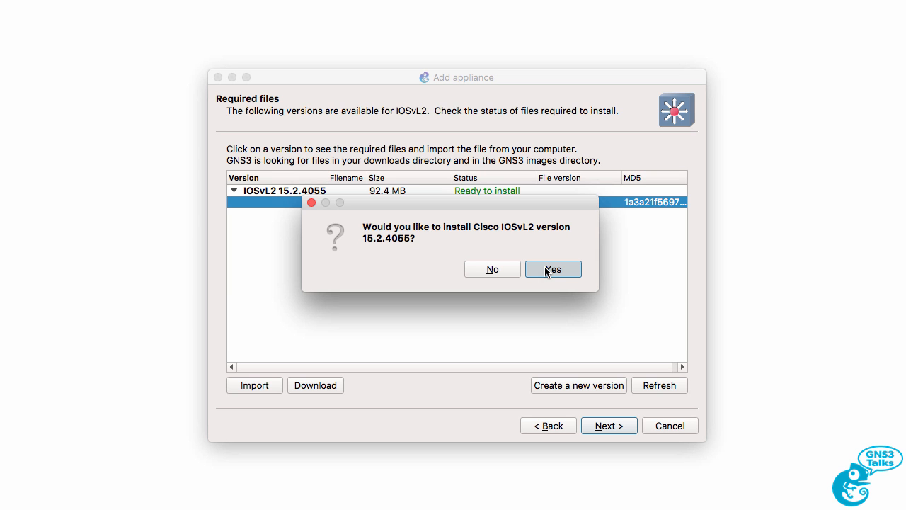
{"action": "left_click", "coordinate": [553, 270]}
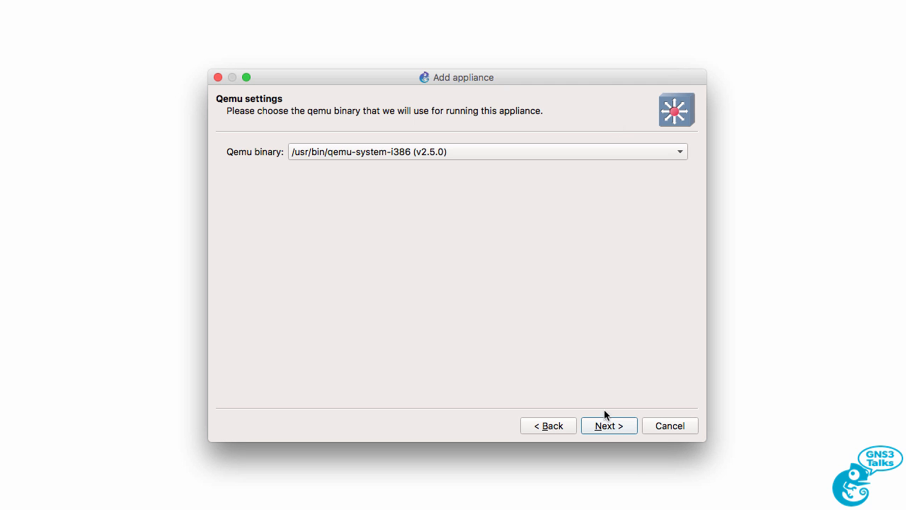
Accept the Qemu binary, review adapter, architecture and console settings, and reach Usage.
{"action": "left_click", "coordinate": [608, 426]}
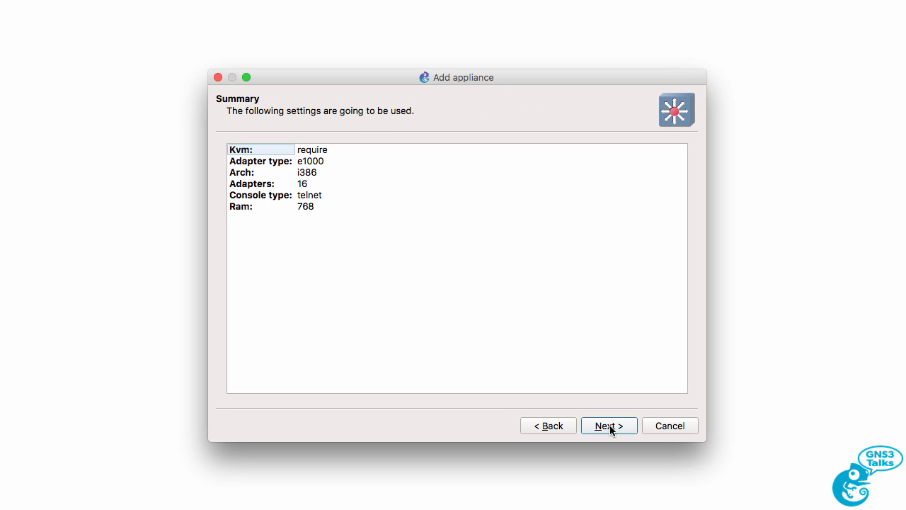
{"action": "mouse_move", "coordinate": [262, 153]}
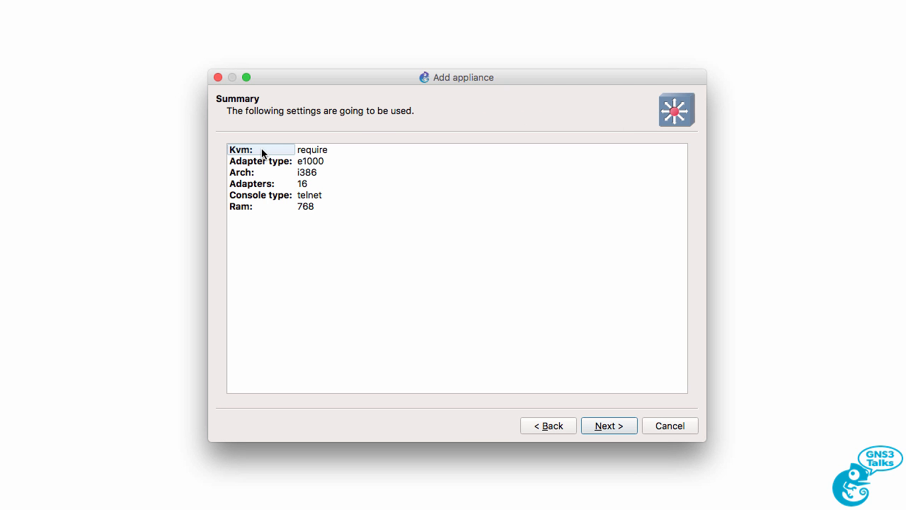
{"action": "left_click", "coordinate": [273, 160]}
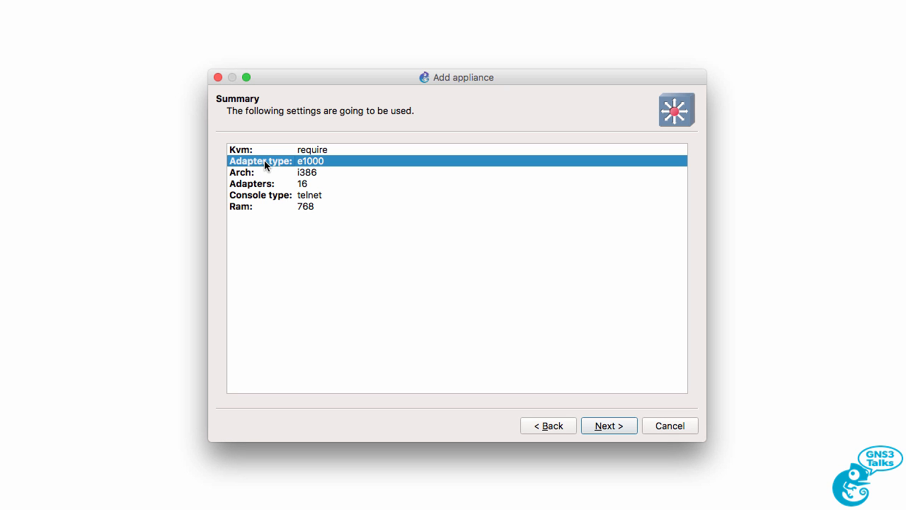
{"action": "mouse_move", "coordinate": [267, 176]}
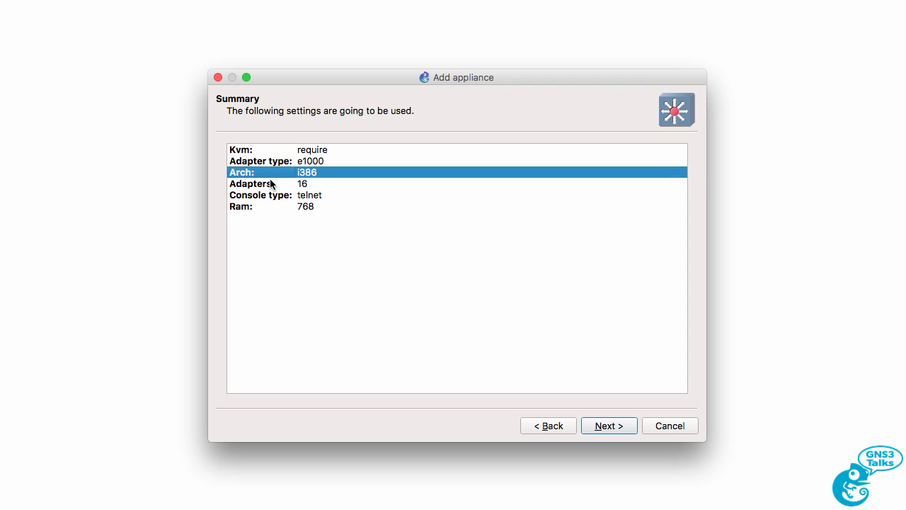
{"action": "left_click", "coordinate": [277, 183]}
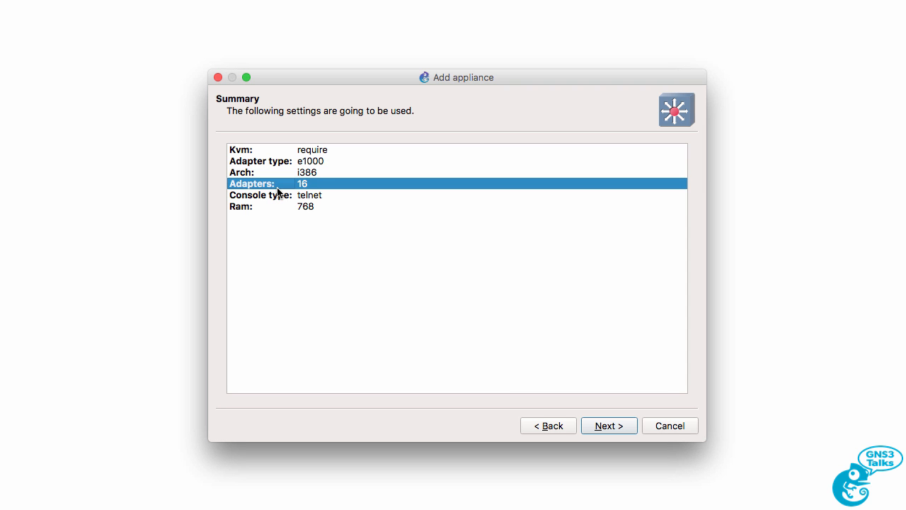
{"action": "left_click", "coordinate": [283, 195]}
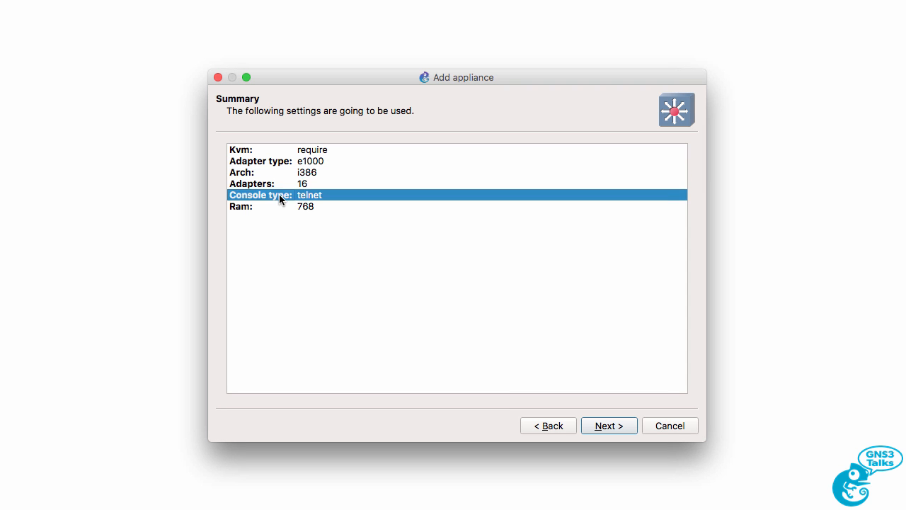
{"action": "left_click", "coordinate": [306, 206]}
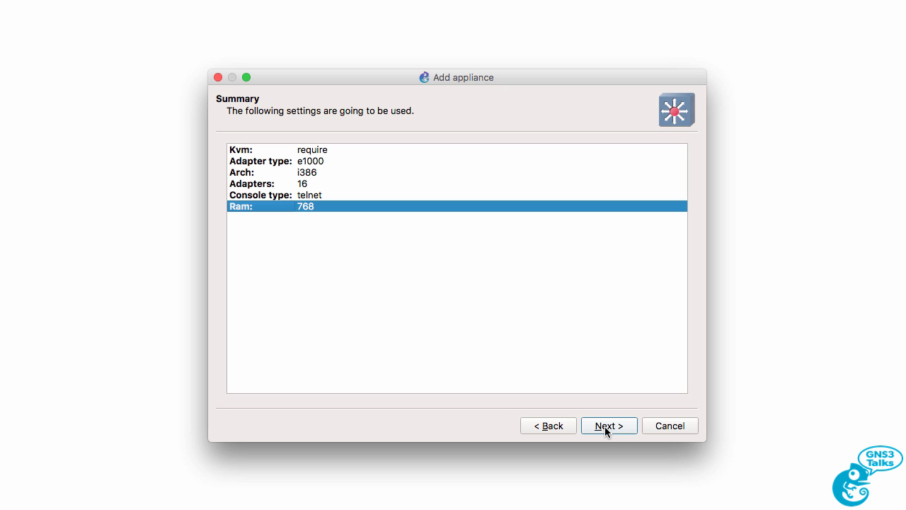
{"action": "left_click", "coordinate": [608, 425]}
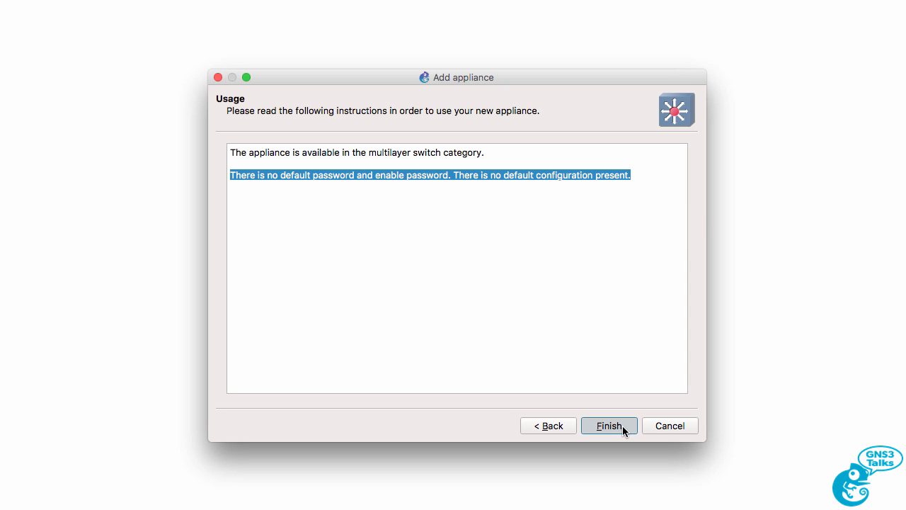
Finish the wizard, resolving the duplicate name by appending '-new' to the appliance name.
{"action": "left_click", "coordinate": [608, 426]}
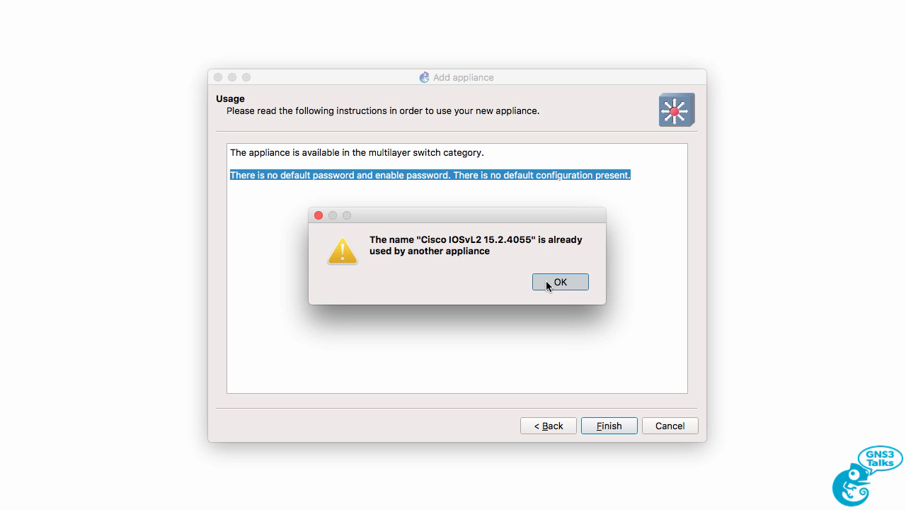
{"action": "left_click", "coordinate": [560, 281]}
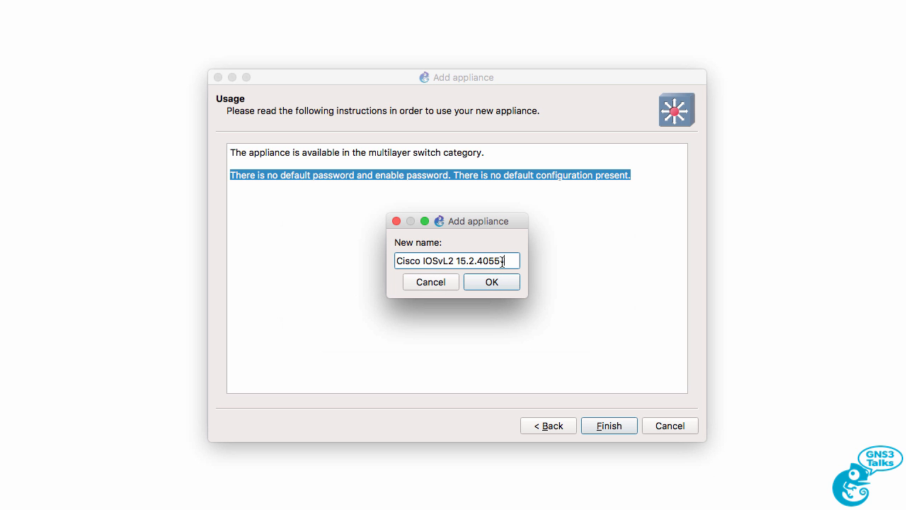
{"action": "type", "text": "-new"}
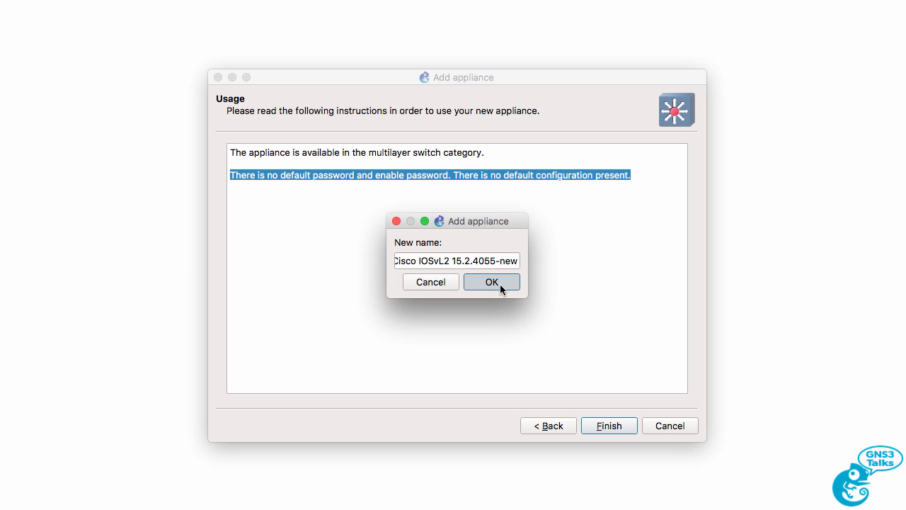
{"action": "left_click", "coordinate": [492, 282]}
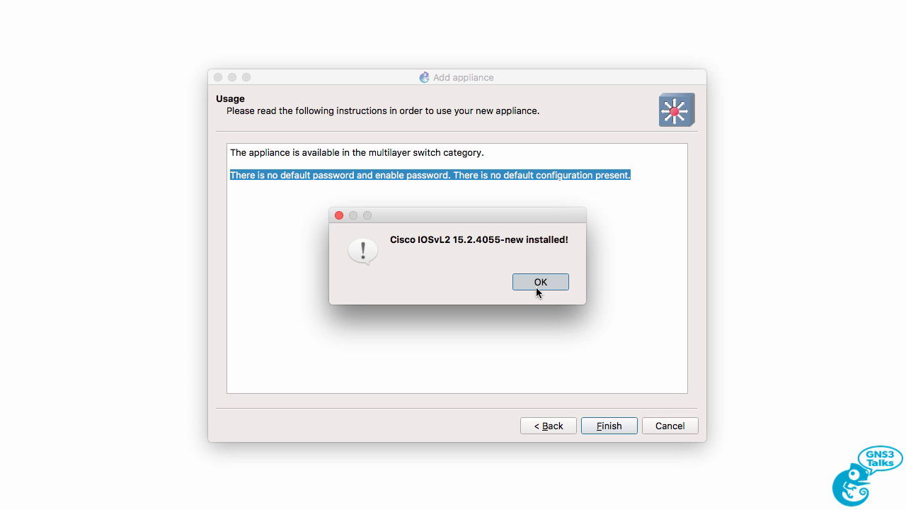
{"action": "left_click", "coordinate": [541, 282]}
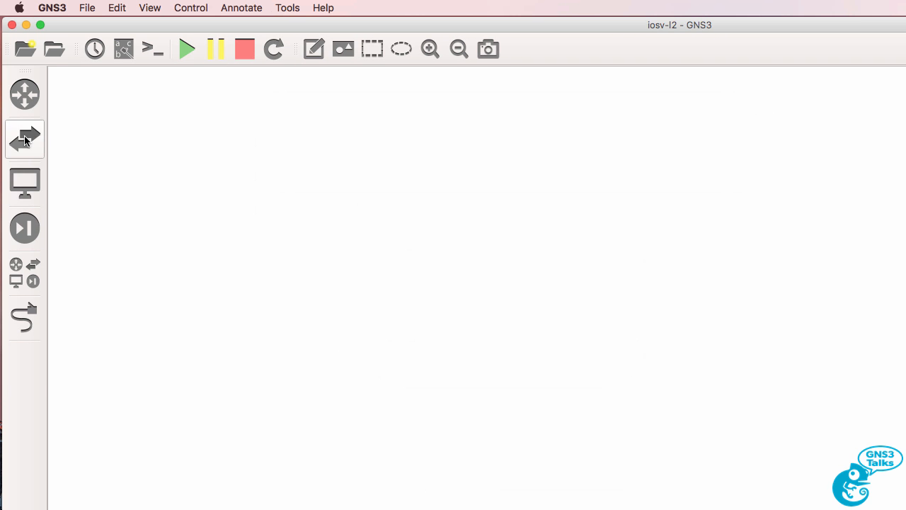
Add two IOSvL2 15.2.4055-new switches from the Switches category and zoom in.
{"action": "left_click", "coordinate": [25, 138]}
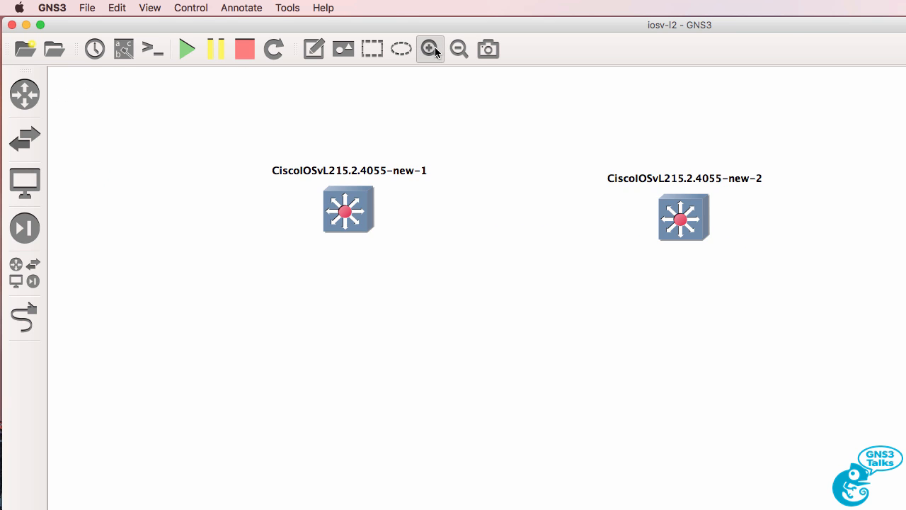
{"action": "left_click", "coordinate": [430, 49]}
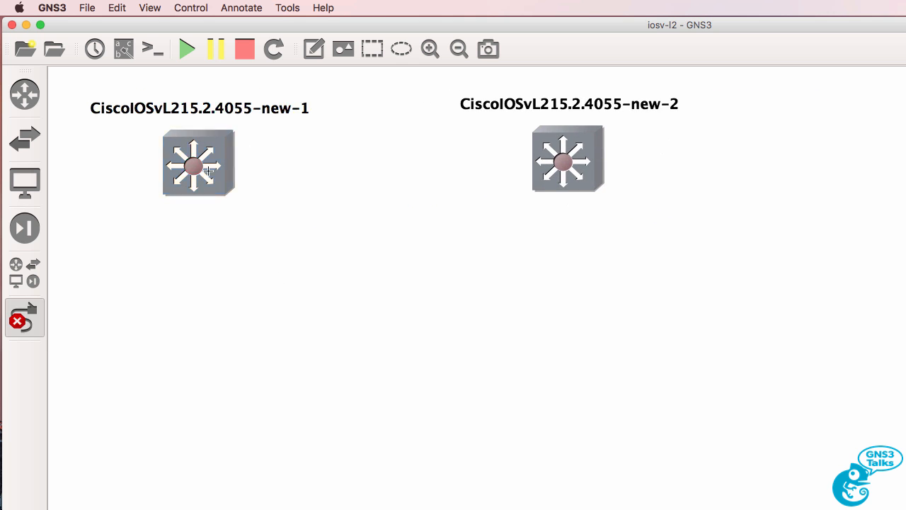
Link the switches on Gi0/0, Gi0/1 and Gi0/2, and start all devices.
{"action": "left_click", "coordinate": [568, 157]}
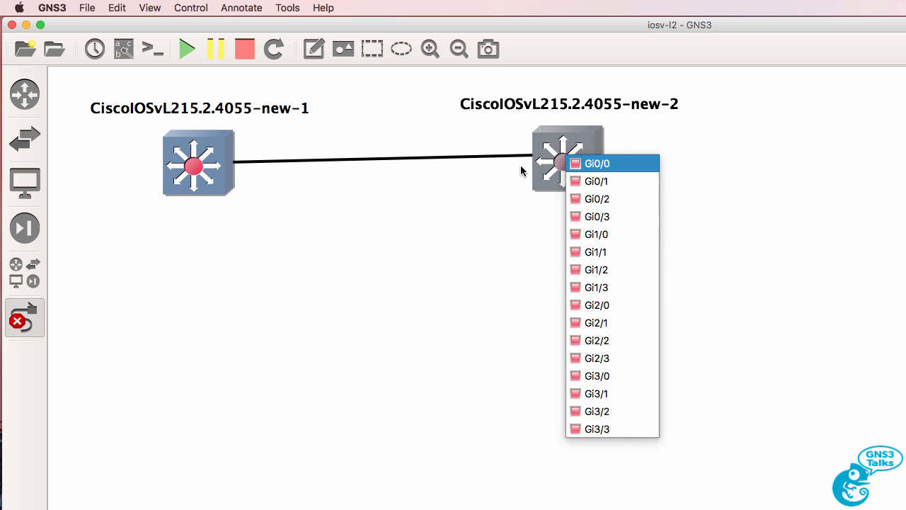
{"action": "left_click", "coordinate": [597, 163]}
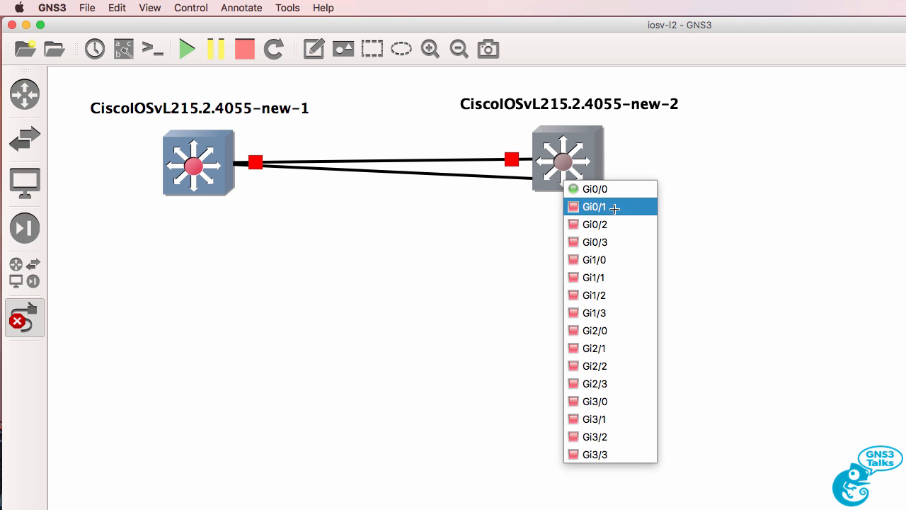
{"action": "left_click", "coordinate": [594, 207]}
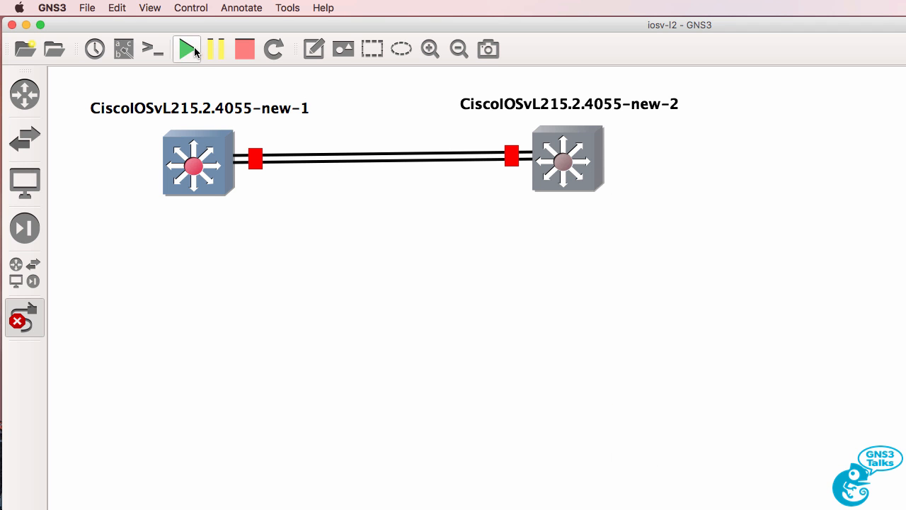
{"action": "left_click", "coordinate": [186, 49]}
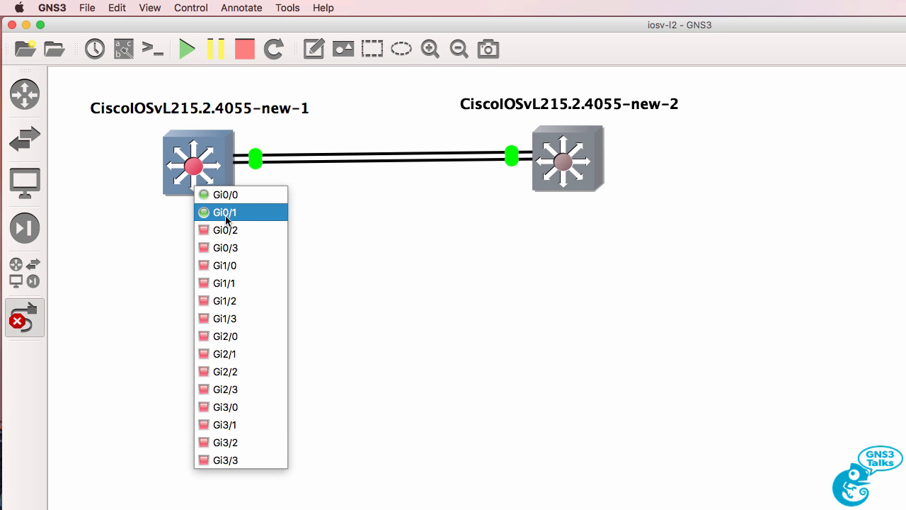
{"action": "left_click", "coordinate": [224, 212]}
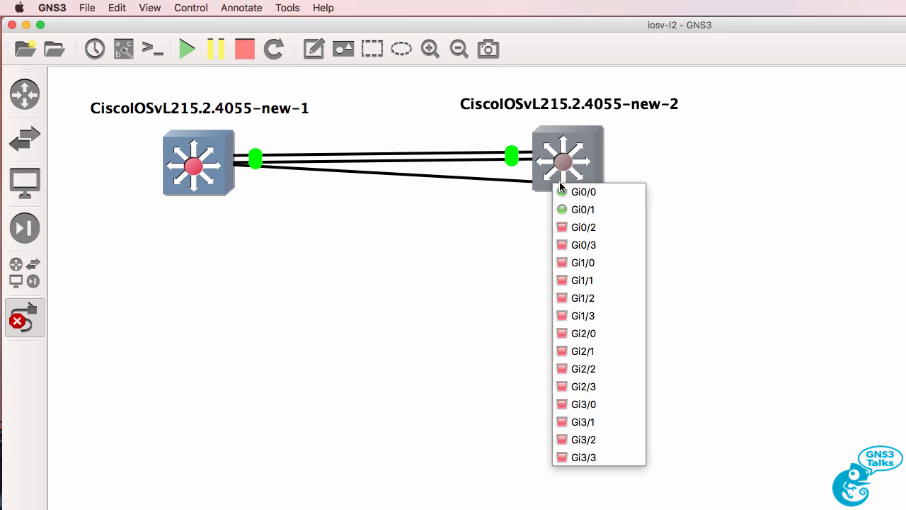
{"action": "left_click", "coordinate": [582, 209]}
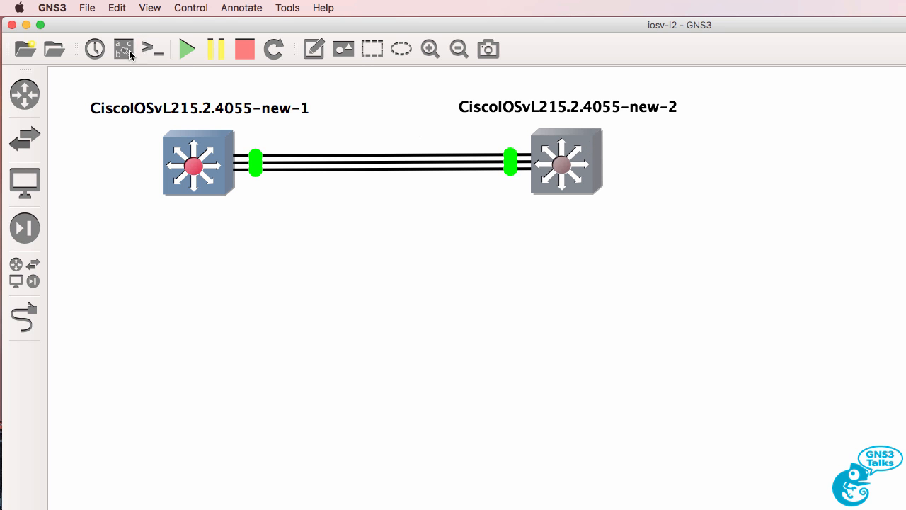
Turn on interface labels so port names like Gi0/1 and Gi0/2 show on links.
{"action": "left_click", "coordinate": [124, 48]}
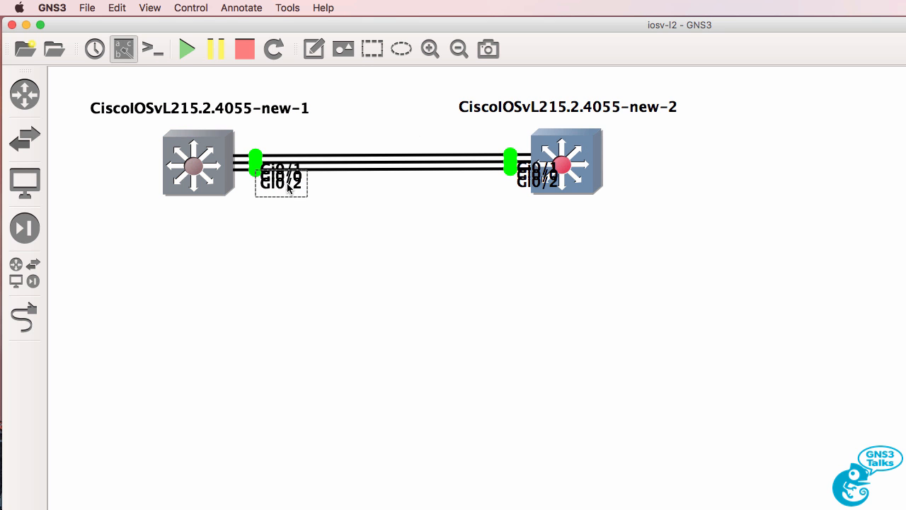
{"action": "mouse_move", "coordinate": [290, 176]}
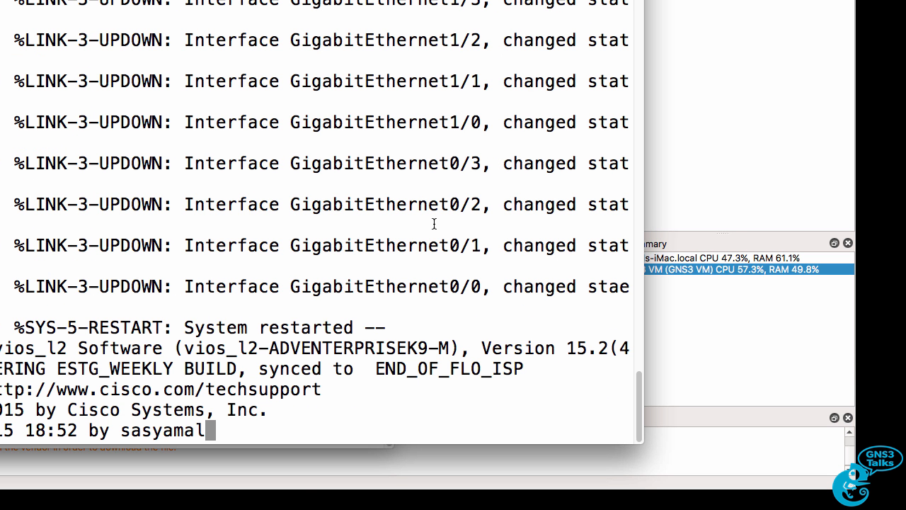
{"action": "mouse_move", "coordinate": [418, 72]}
{"action": "type", "text": "ip a"}
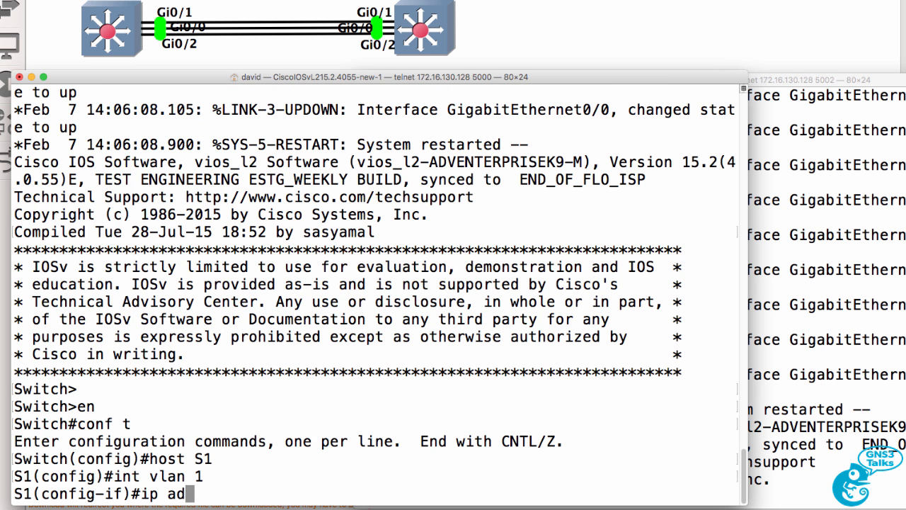
Assign S1's VLAN 1 address 10.1.1.1 255.255.255.0 and bring it up with no shut.
{"action": "type", "text": "dress 10.1.1.1"}
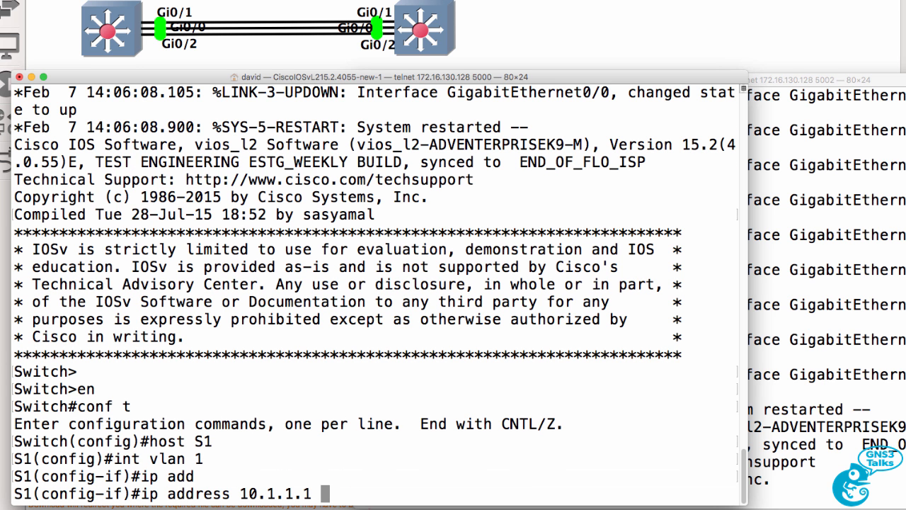
{"action": "type", "text": "255.255.255.0"}
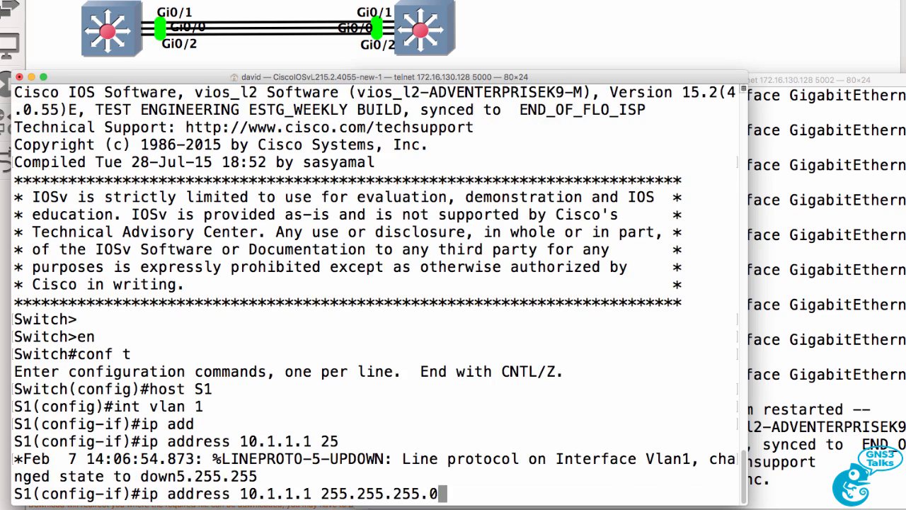
{"action": "type", "text": "no shut"}
{"action": "type", "text": "host"}
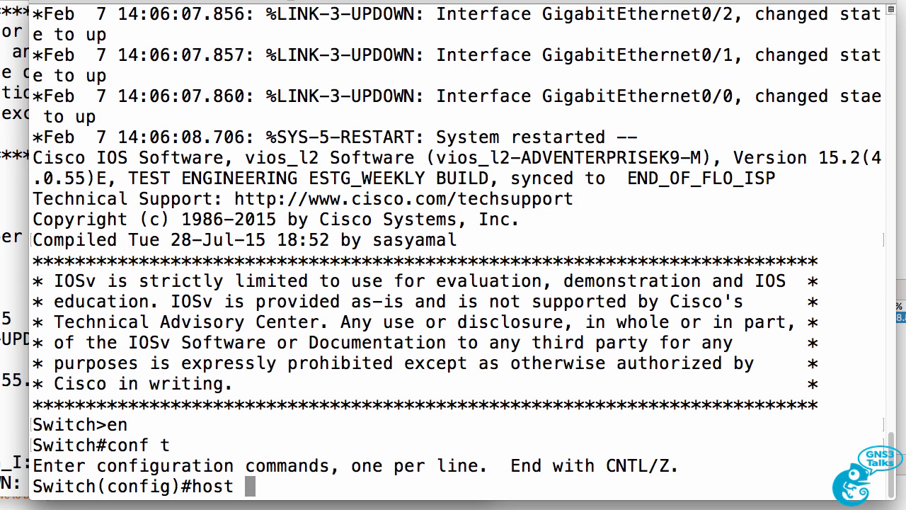
Name the second switch s2, set VLAN 1 to 10.1.1.2/24, and enable it.
{"action": "type", "text": "s2"}
{"action": "type", "text": "ip address 10.1.1.2 255.255.255.0"}
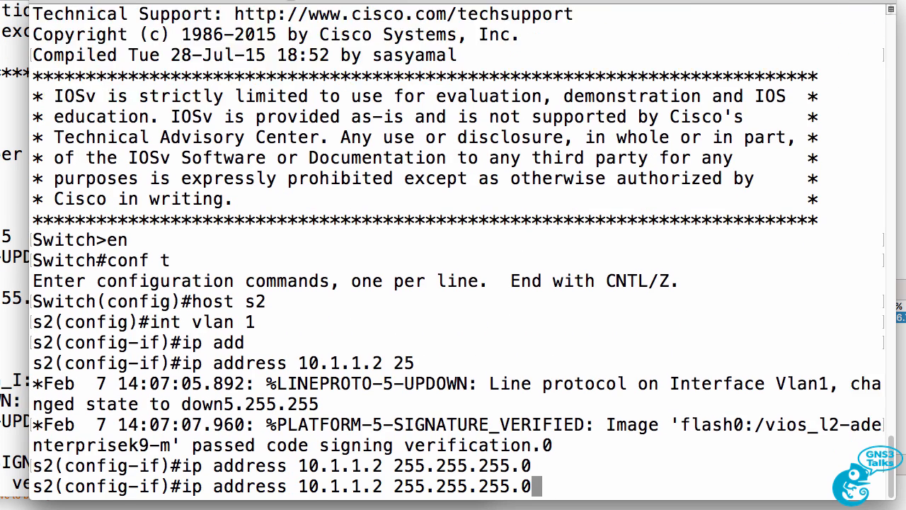
{"action": "type", "text": "no shut"}
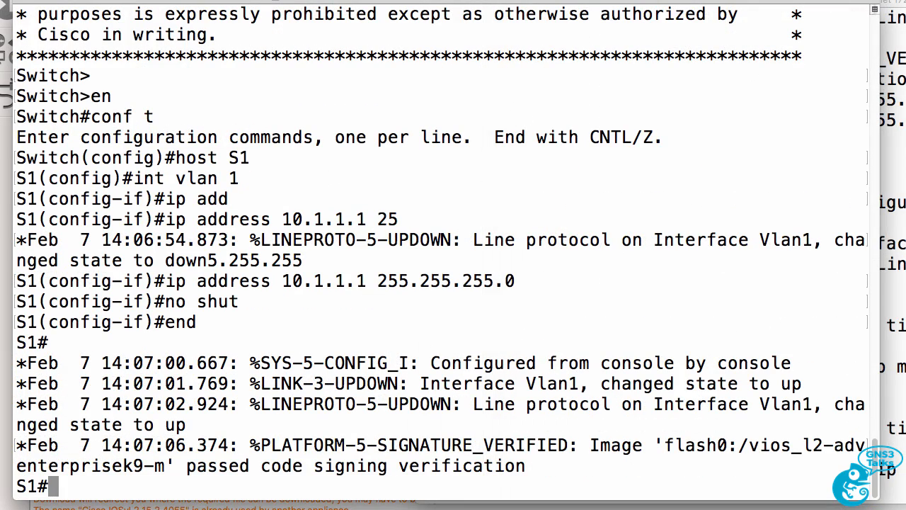
Ping 10.1.1.2 from S1 and display its spanning-tree status.
{"action": "type", "text": "ping 10.1.1.2"}
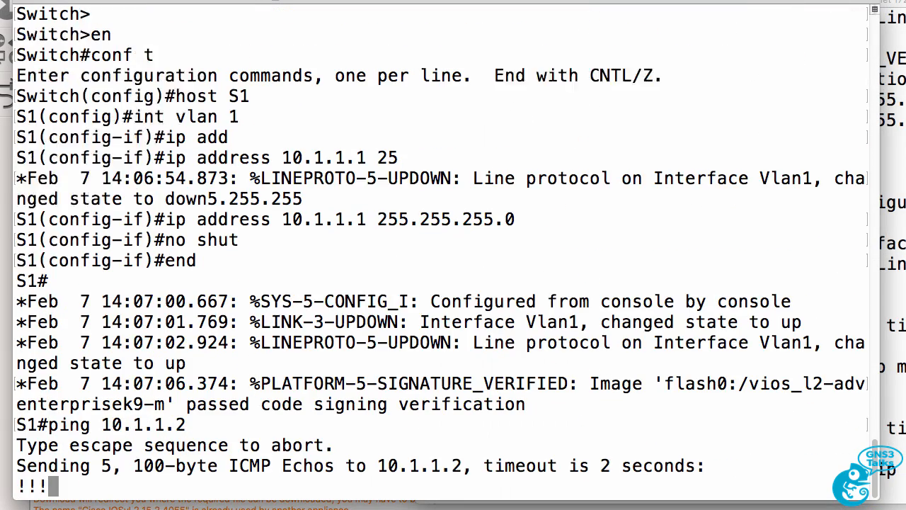
{"action": "type", "text": "sh"}
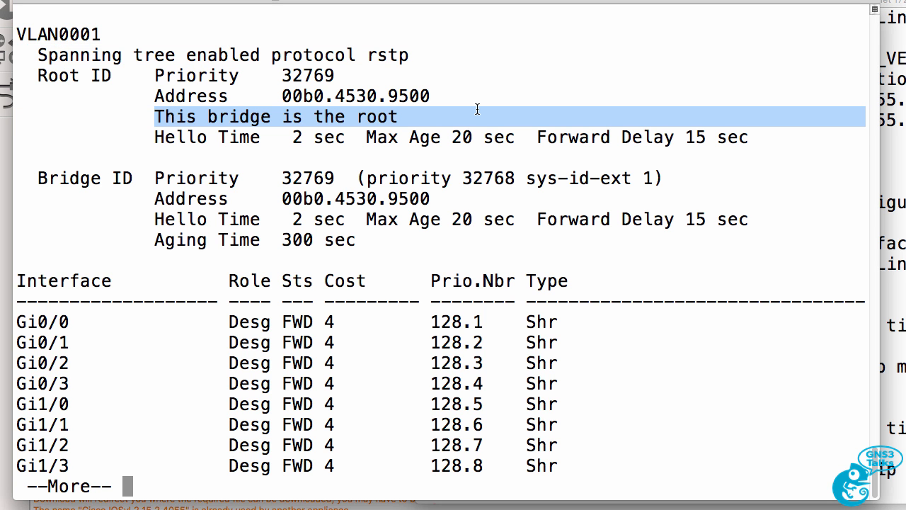
Set S1's spanning-tree mode to mst and review the resulting MST0 output.
{"action": "key", "text": "space"}
{"action": "type", "text": "spanning-tree"}
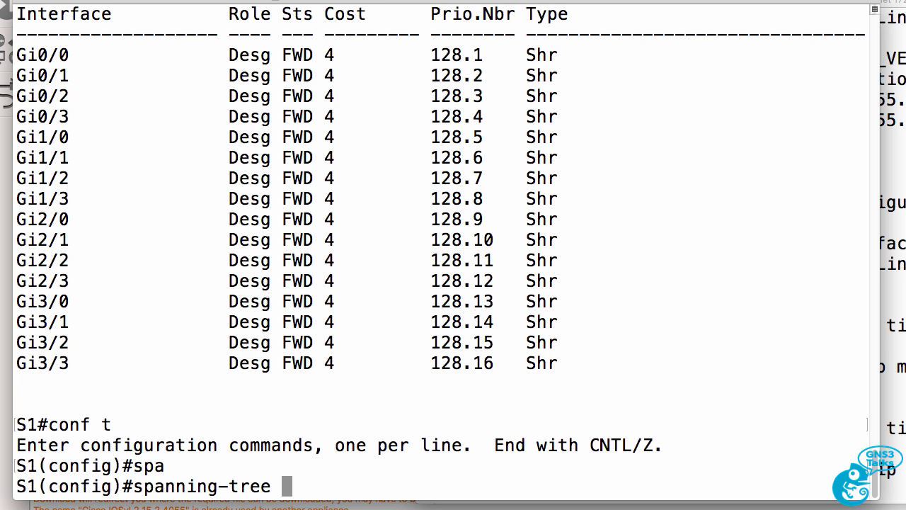
{"action": "type", "text": "?"}
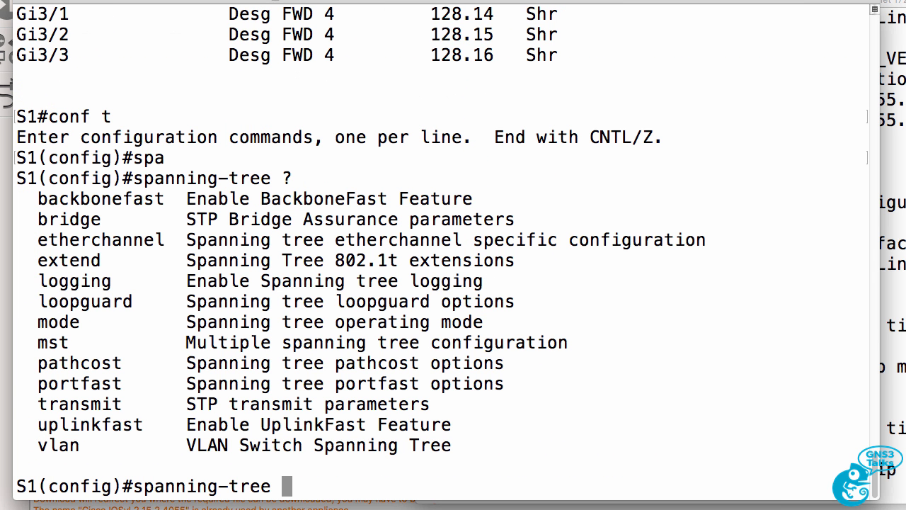
{"action": "type", "text": "mode"}
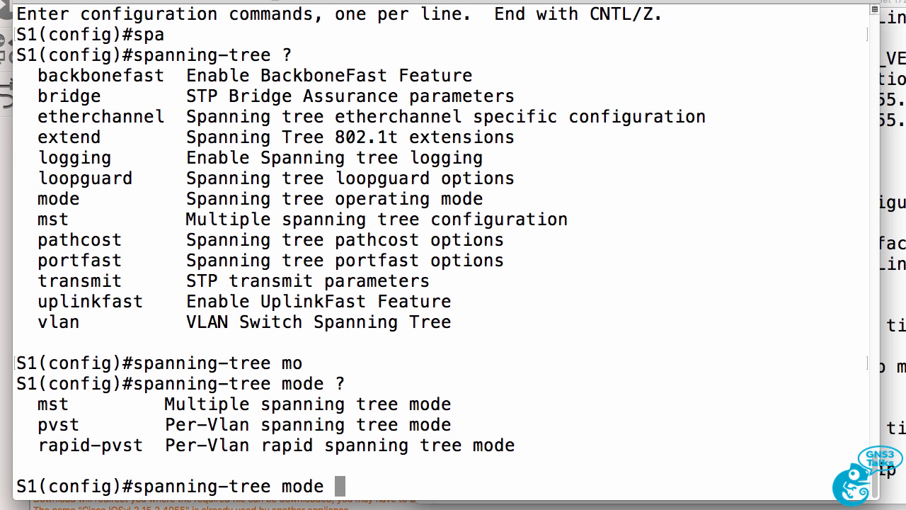
{"action": "type", "text": "mst"}
{"action": "type", "text": "end"}
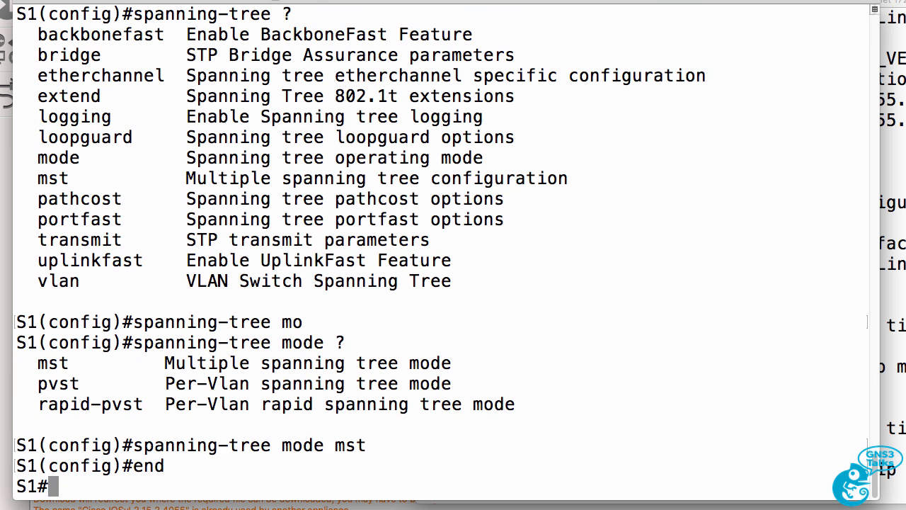
{"action": "scroll", "scroll_direction": "down", "scroll_amount": 3}
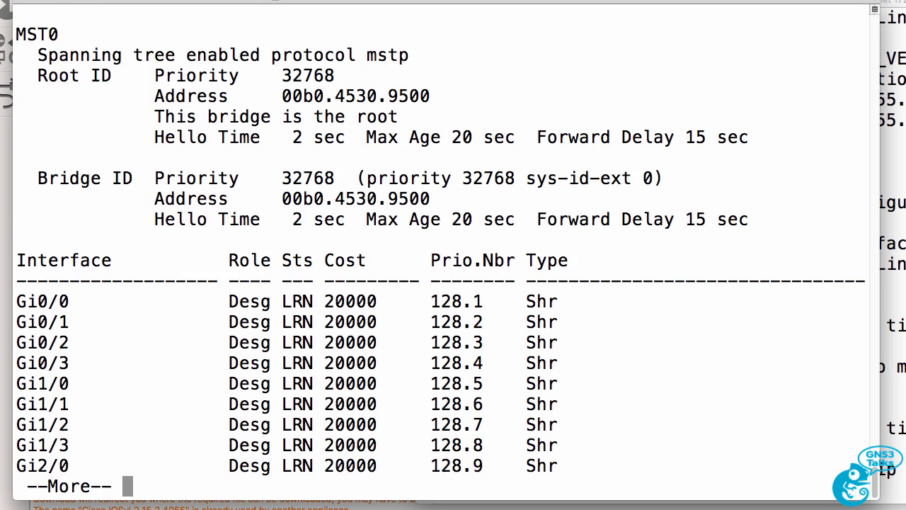
Compare spanning-tree output on S1 and s2, then begin sh spanning-tree mst.
{"action": "key", "text": "space"}
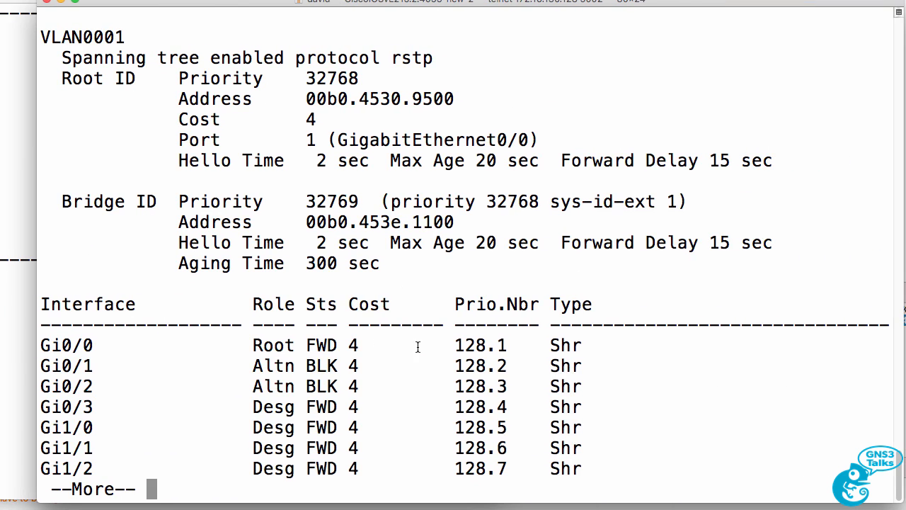
{"action": "double_click", "coordinate": [351, 345]}
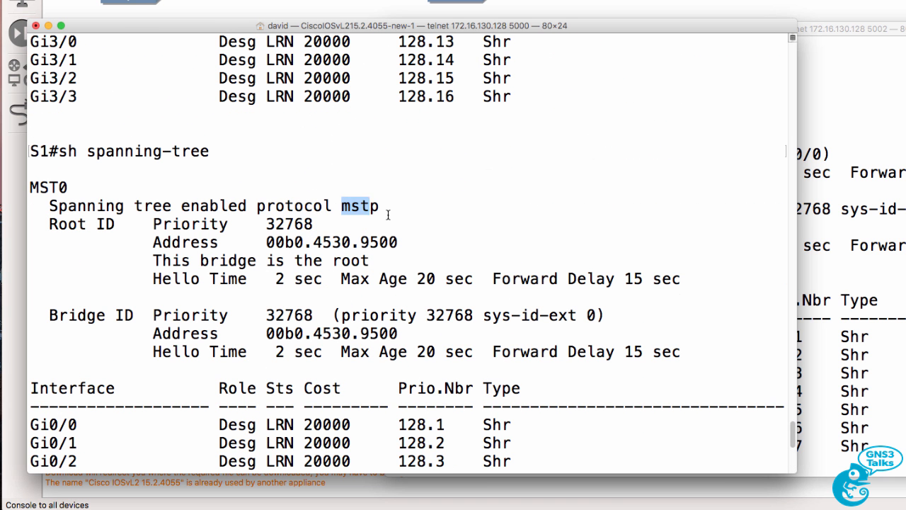
{"action": "scroll", "scroll_direction": "down", "scroll_amount": 3}
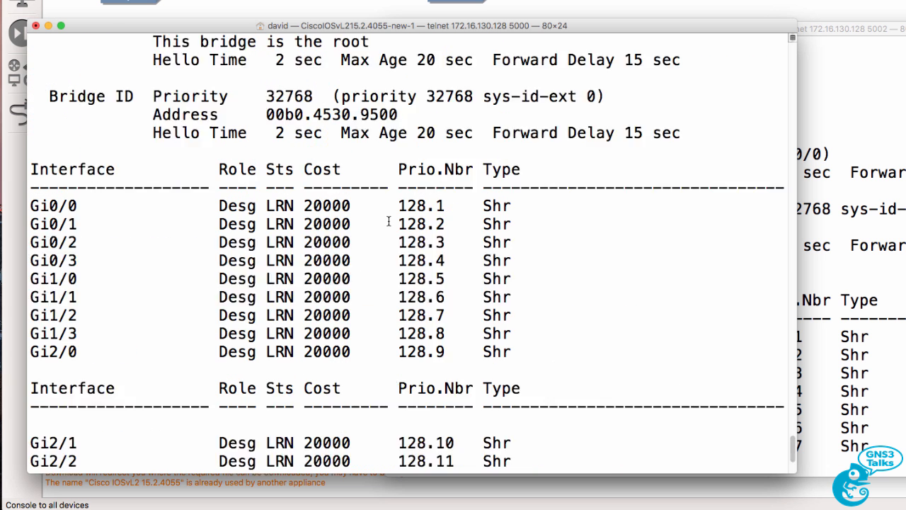
{"action": "scroll", "scroll_direction": "down", "scroll_amount": 3}
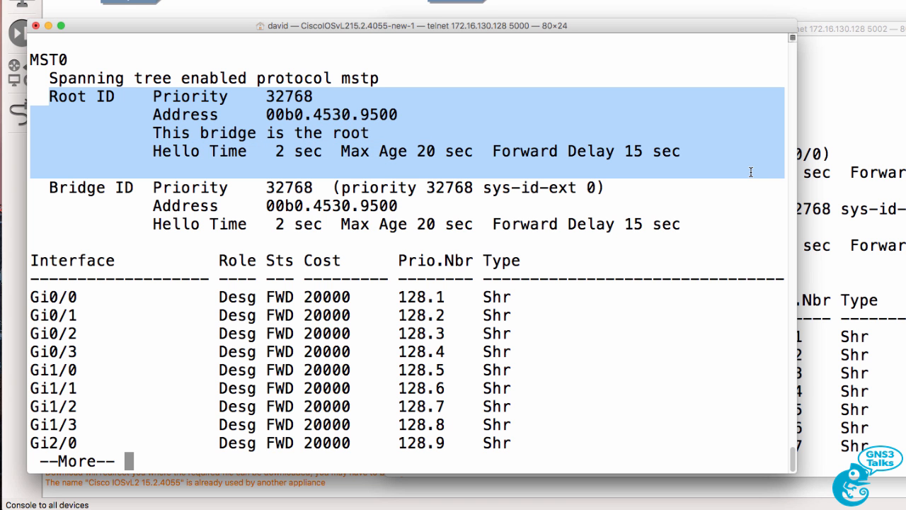
{"action": "mouse_move", "coordinate": [343, 78]}
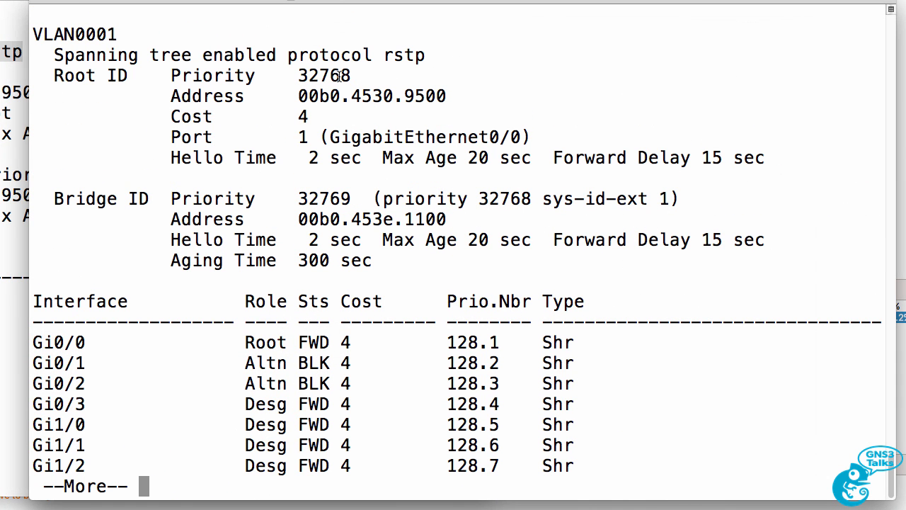
{"action": "double_click", "coordinate": [404, 55]}
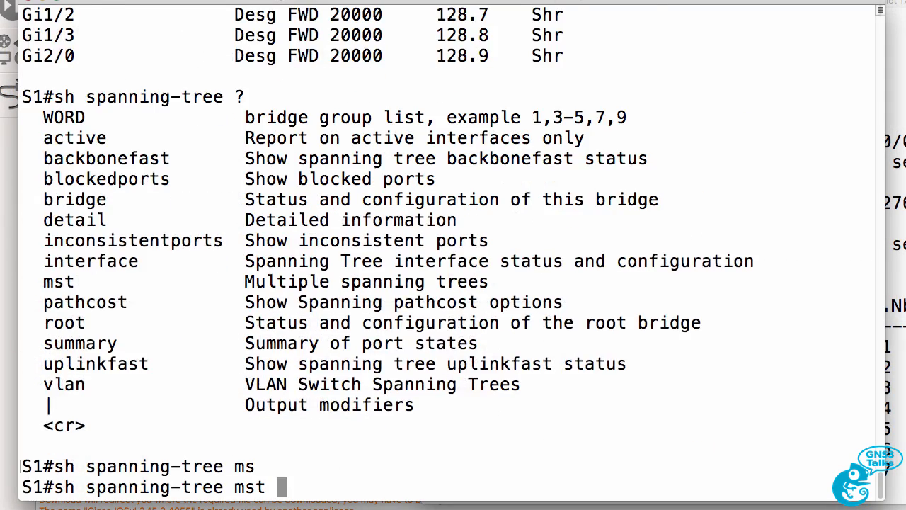
Show S1's MST0 details: VLANs 1-4094 mapped, S1 as CIST root, all ports forwarding.
{"action": "key", "text": "enter"}
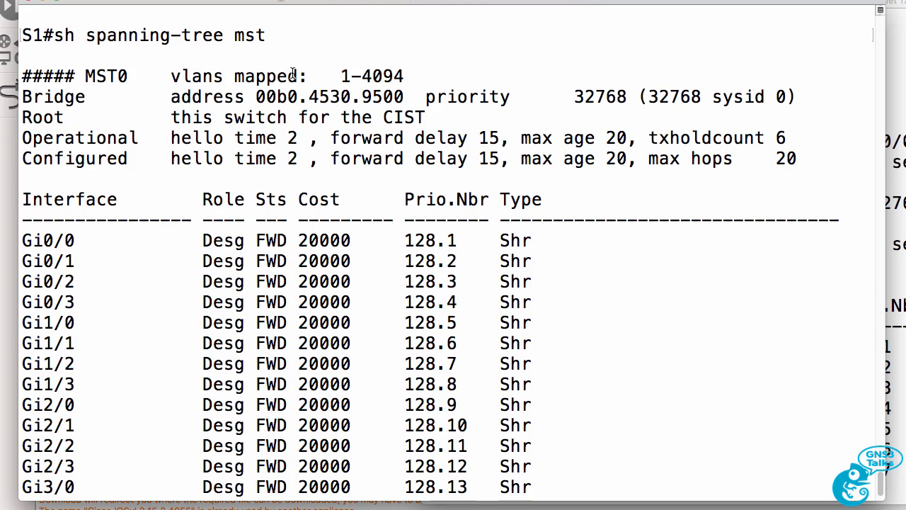
{"action": "mouse_move", "coordinate": [142, 71]}
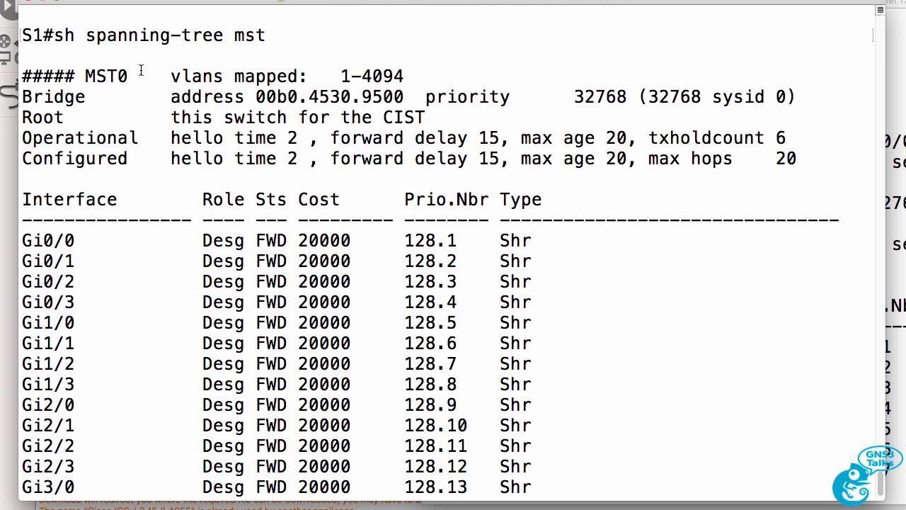
{"action": "double_click", "coordinate": [108, 76]}
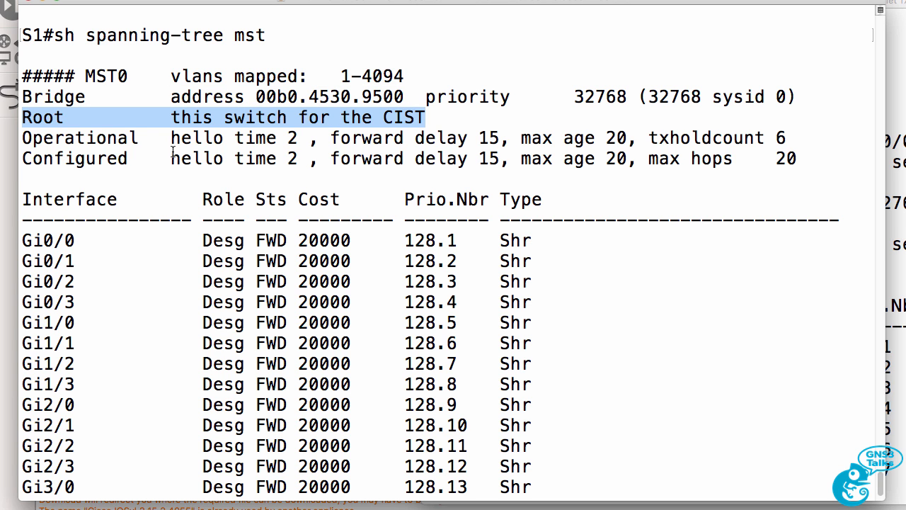
{"action": "mouse_move", "coordinate": [296, 164]}
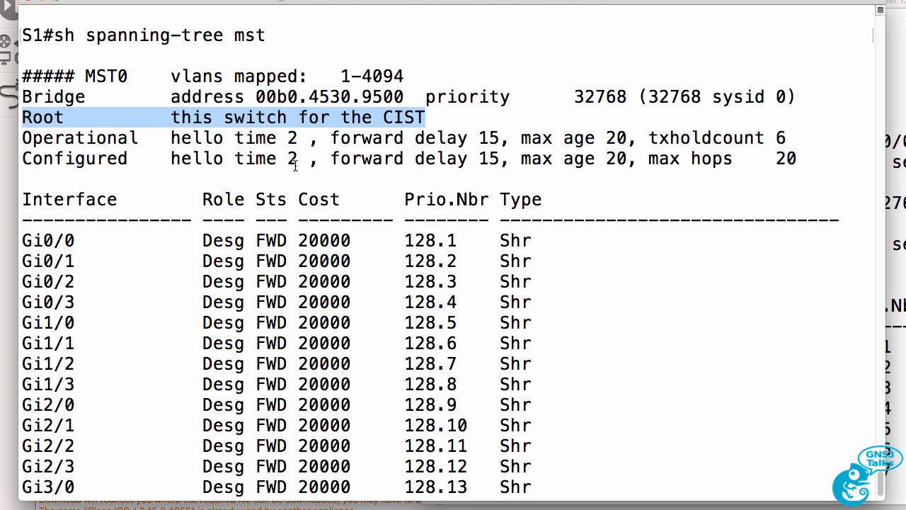
{"action": "scroll", "scroll_direction": "down", "scroll_amount": 3}
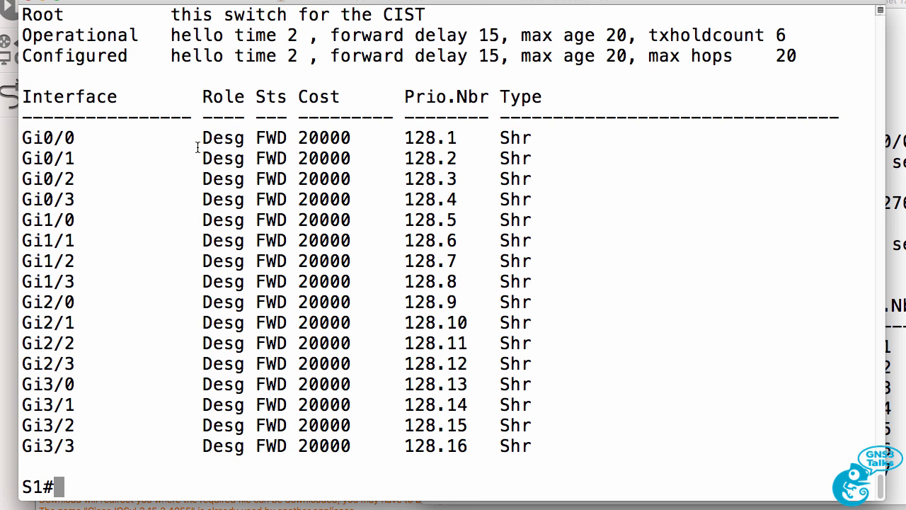